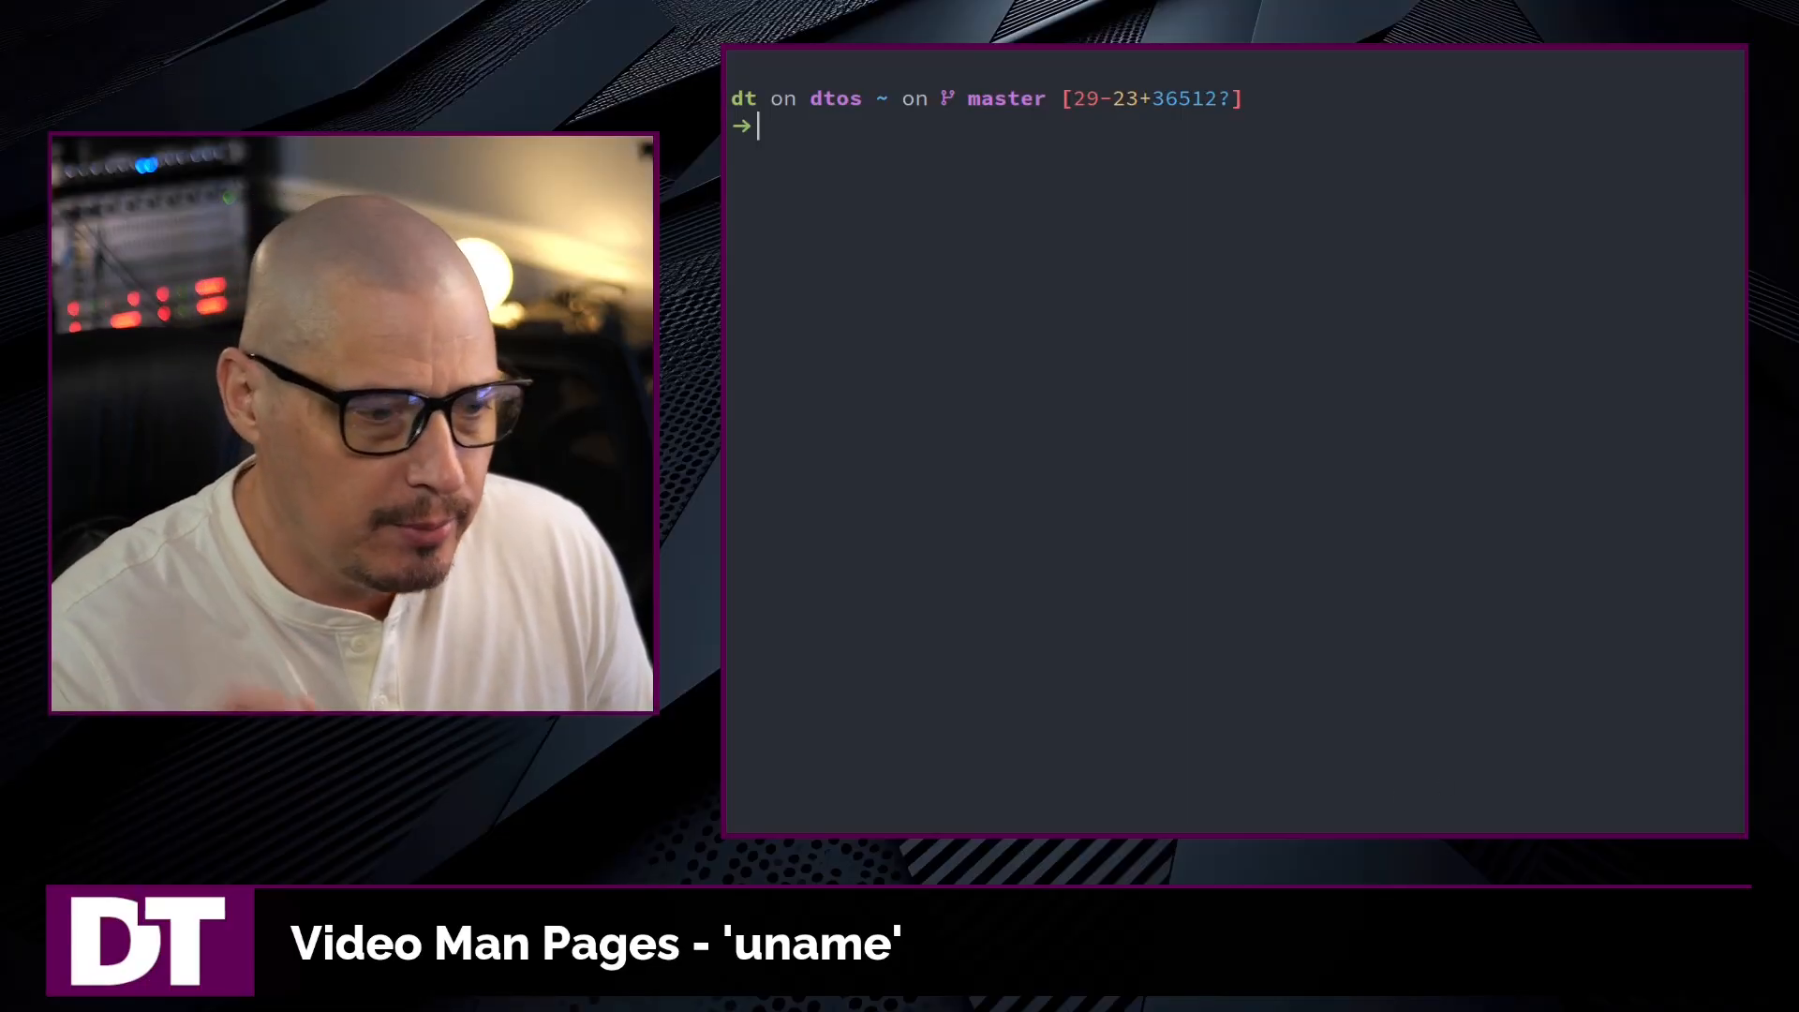
Run uname at the prompt to print the kernel name, Linux
{"action": "type", "text": "uname -r"}
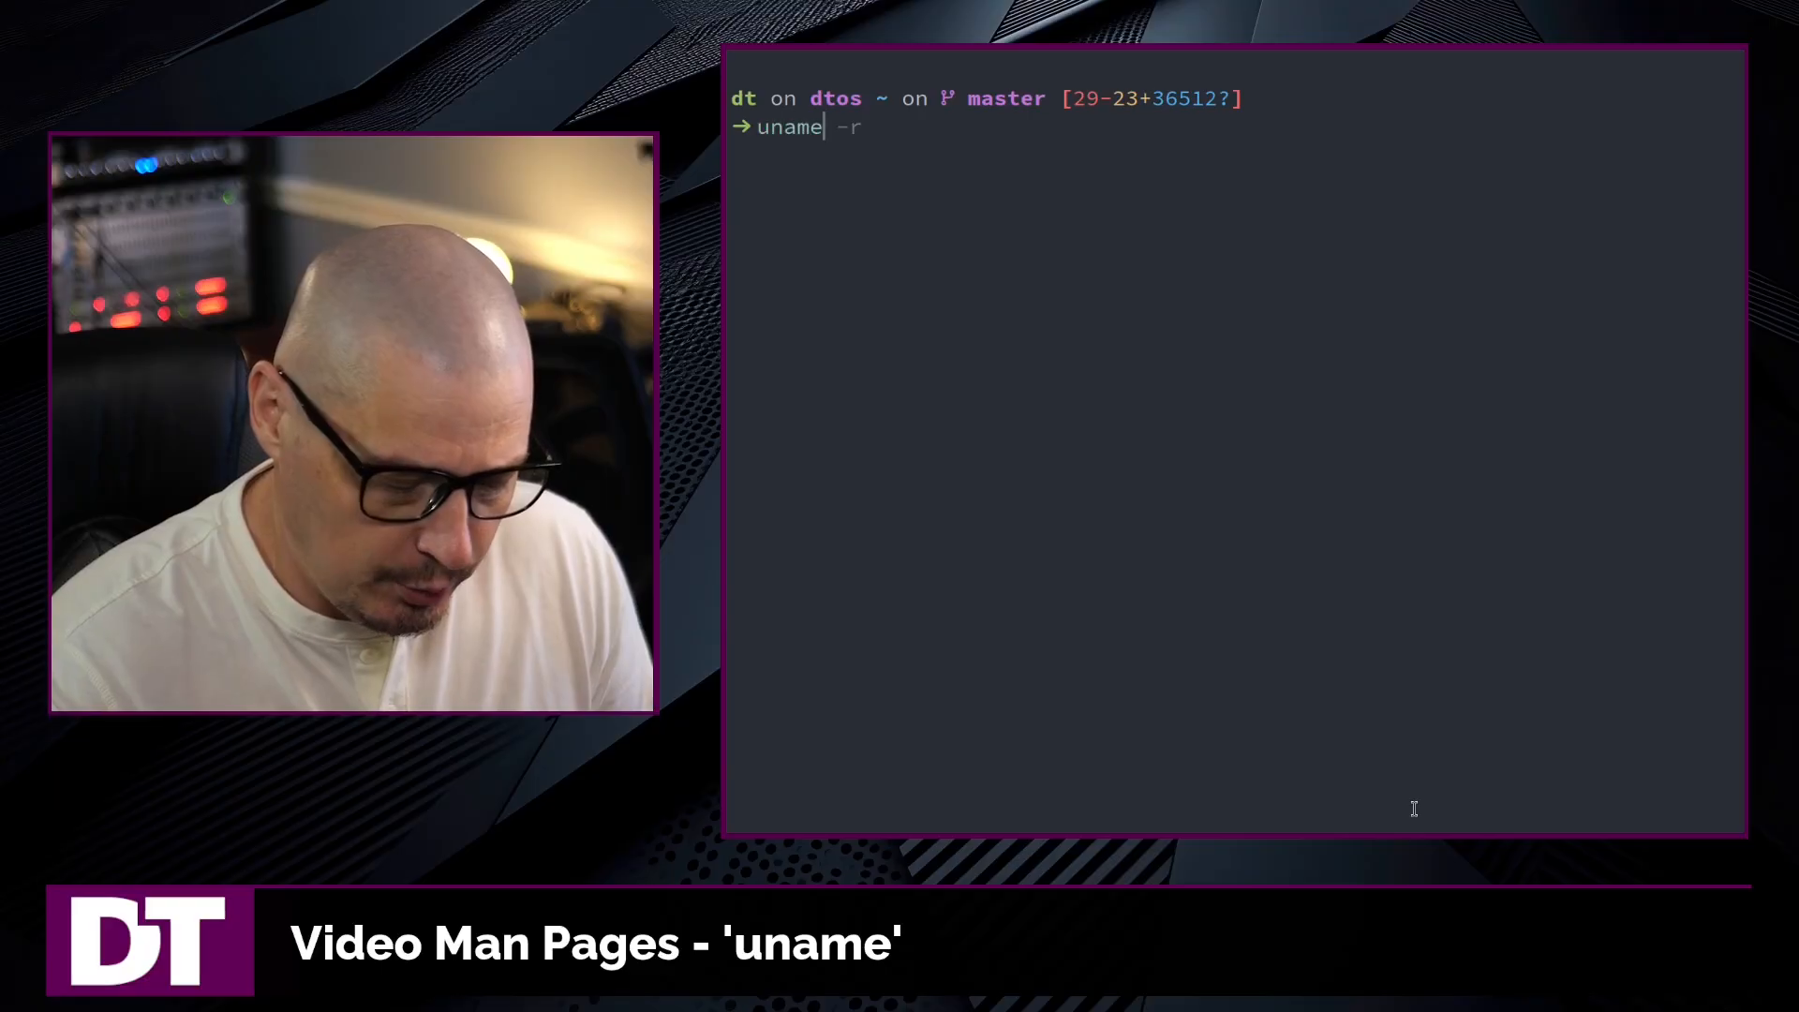
{"action": "key", "text": "Return"}
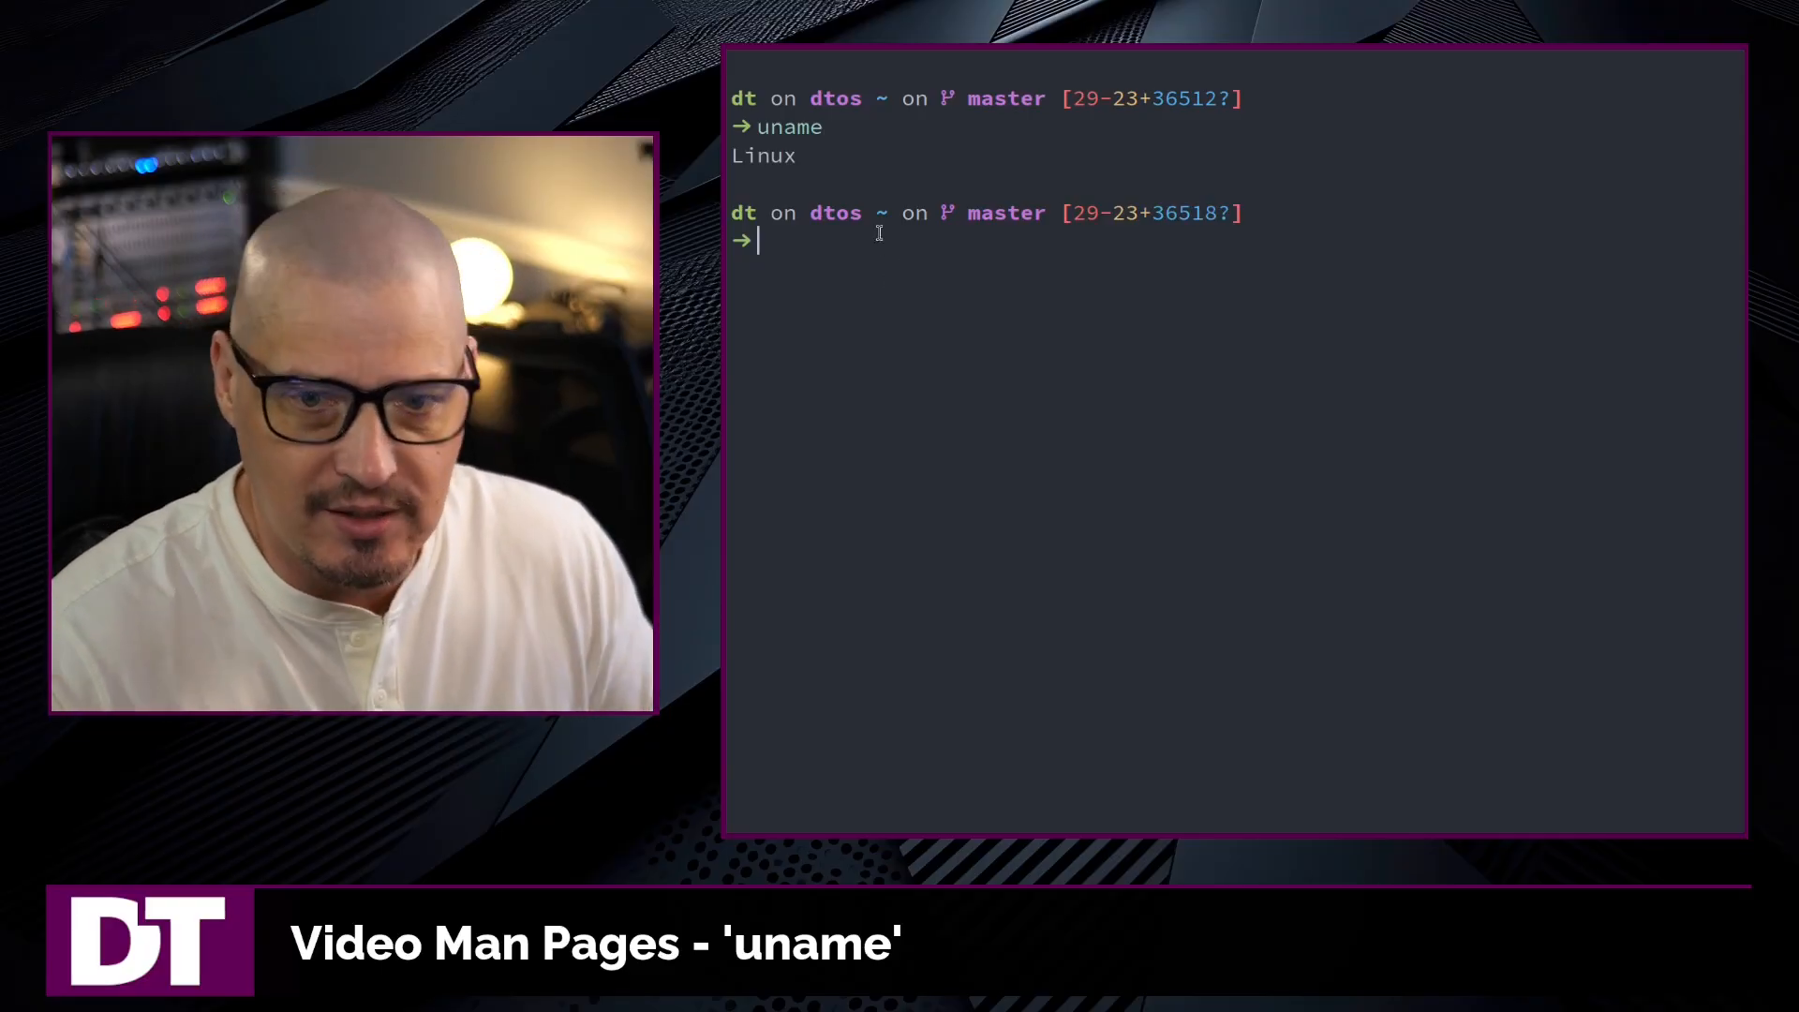
{"action": "double_click", "coordinate": [763, 155]}
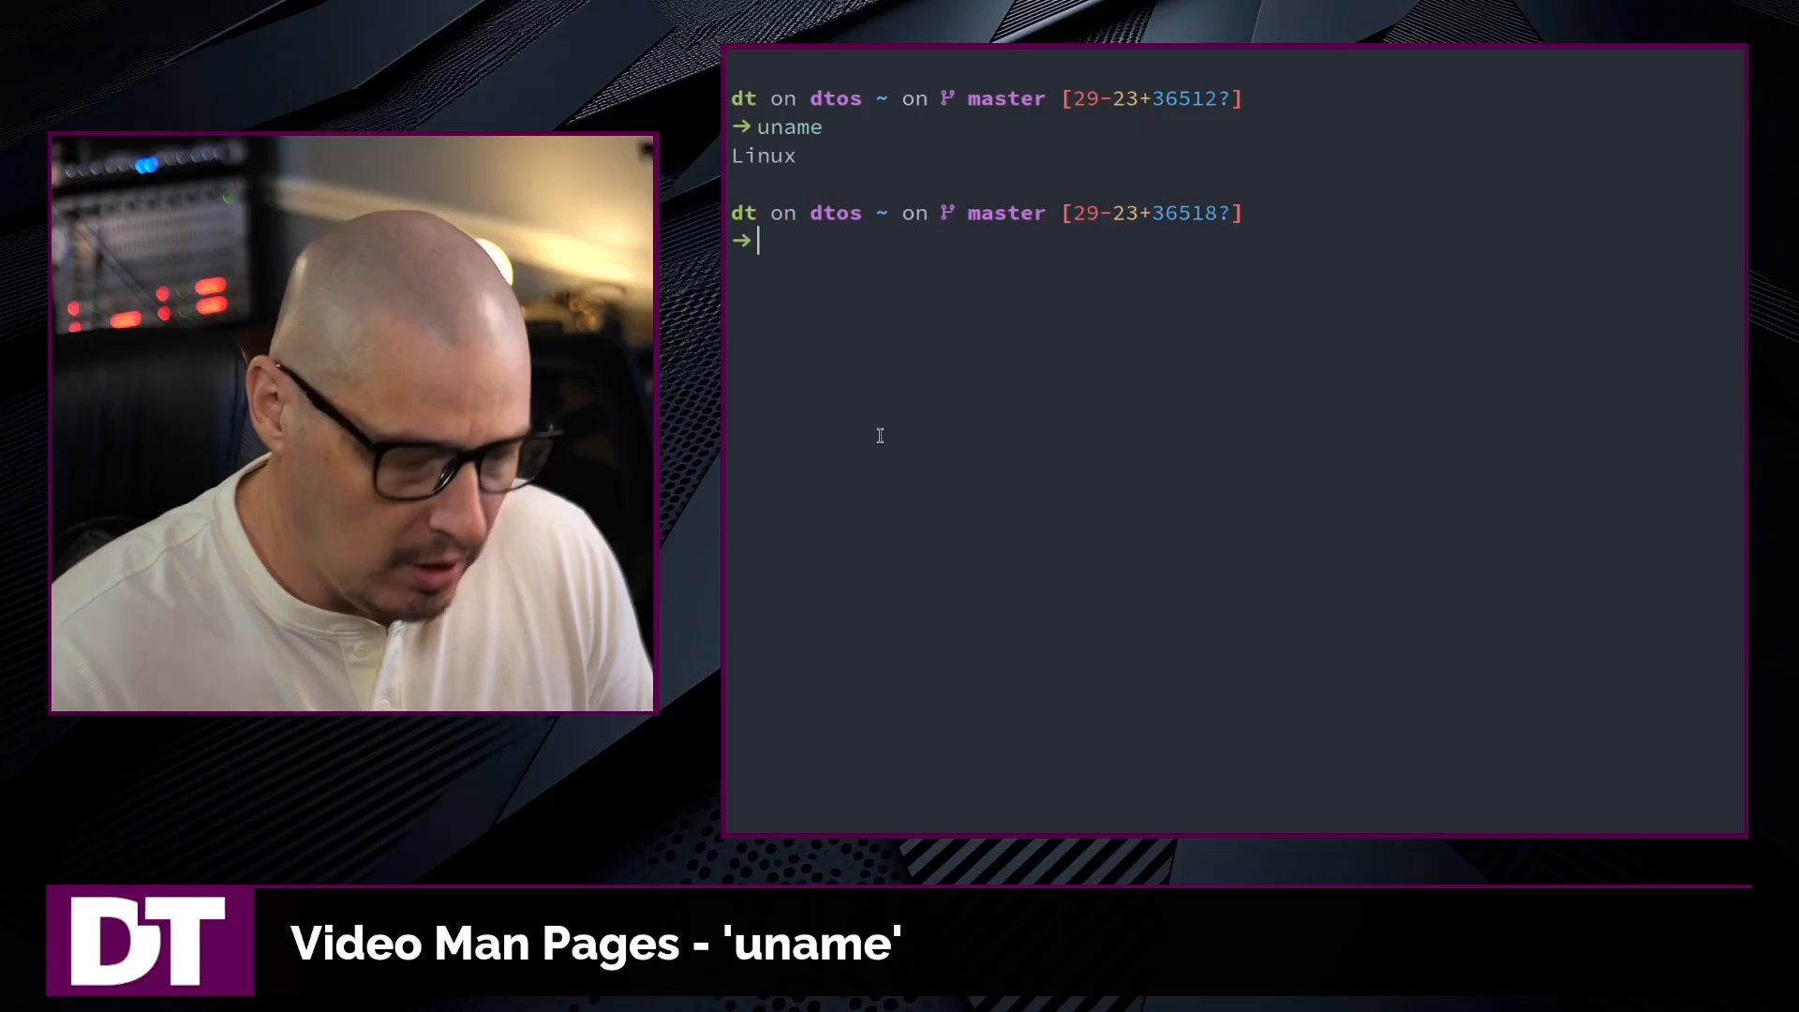
Run uname -r for release 6.15.4-arch2-1, then uname -sr for name and release
{"action": "type", "text": "uname -r"}
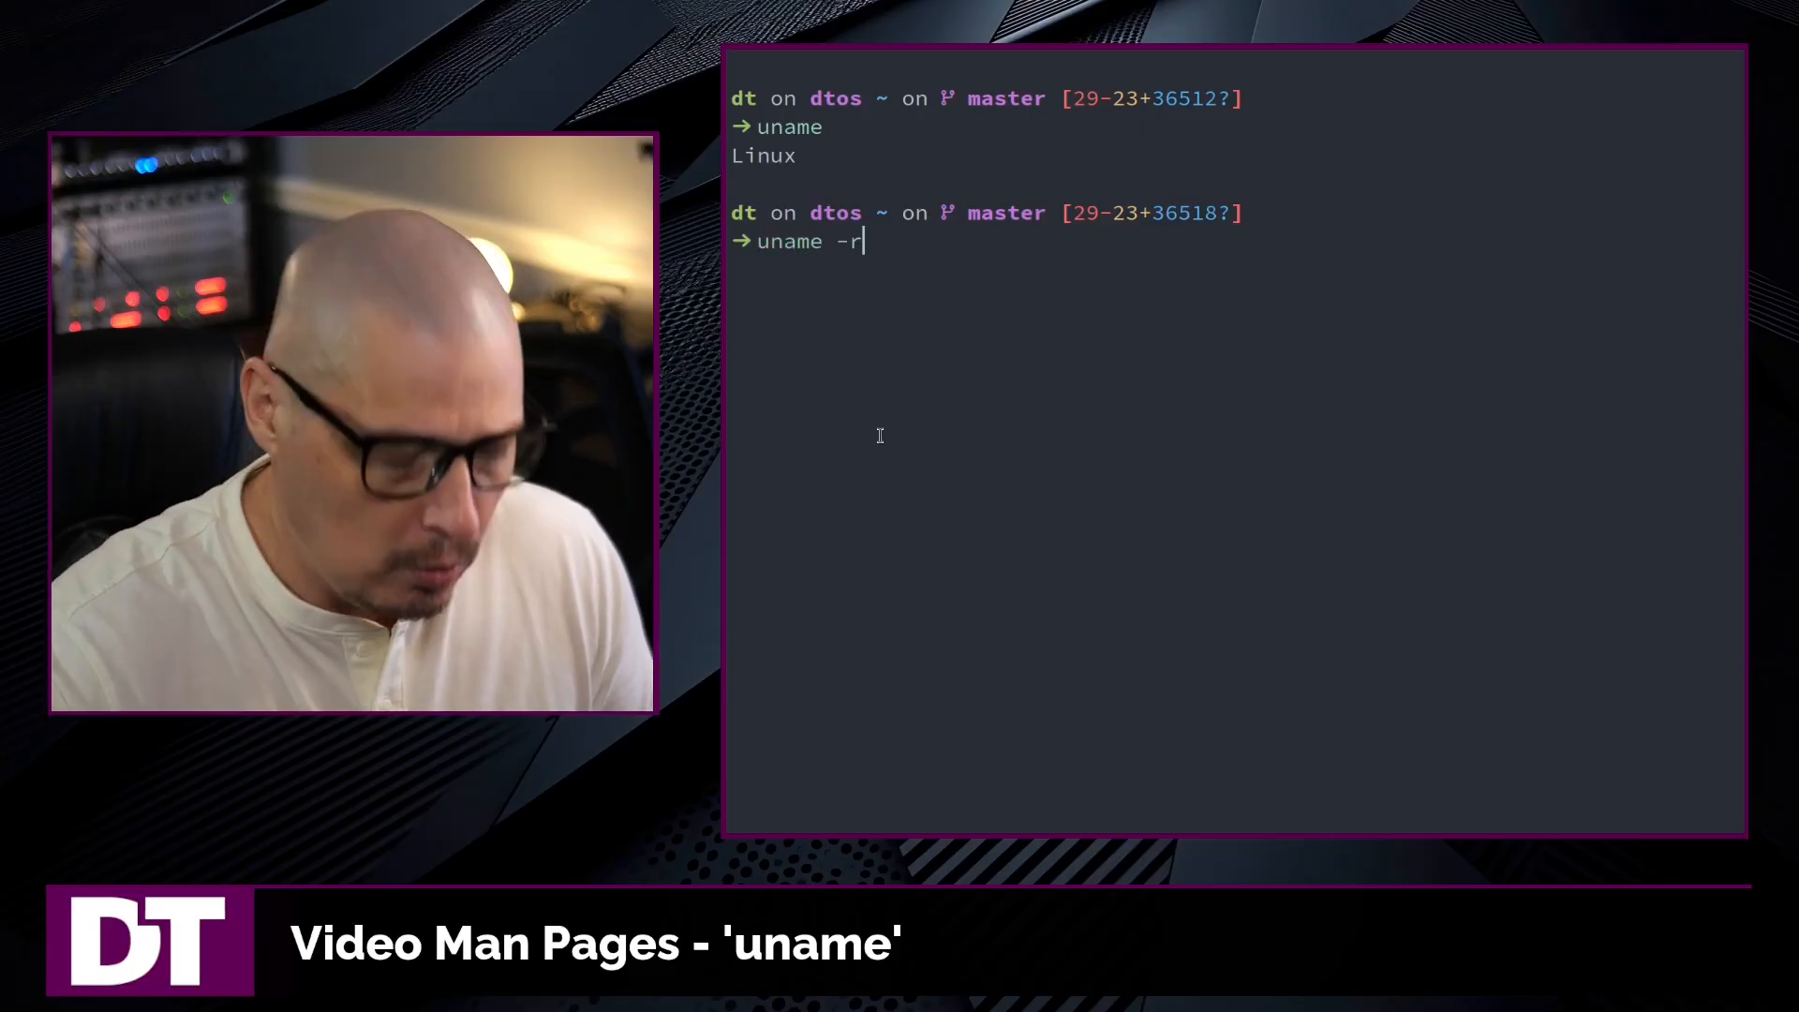
{"action": "key", "text": "Return"}
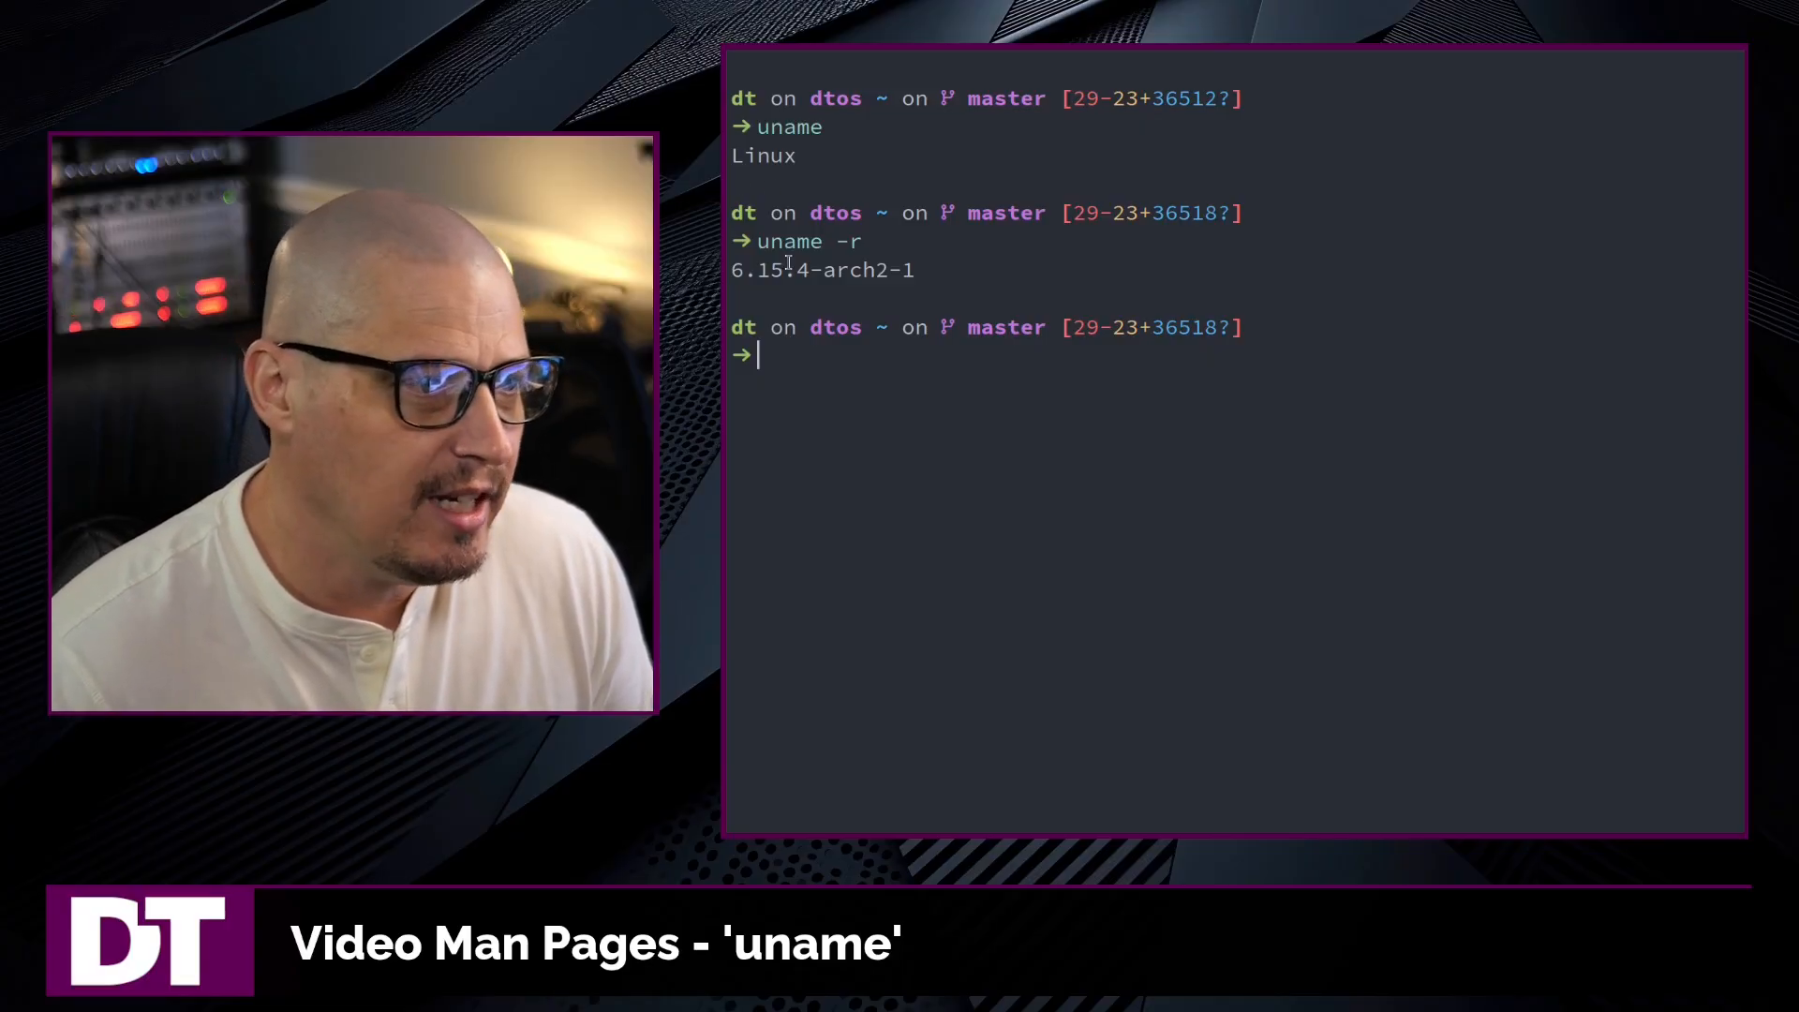
{"action": "type", "text": "uname -r"}
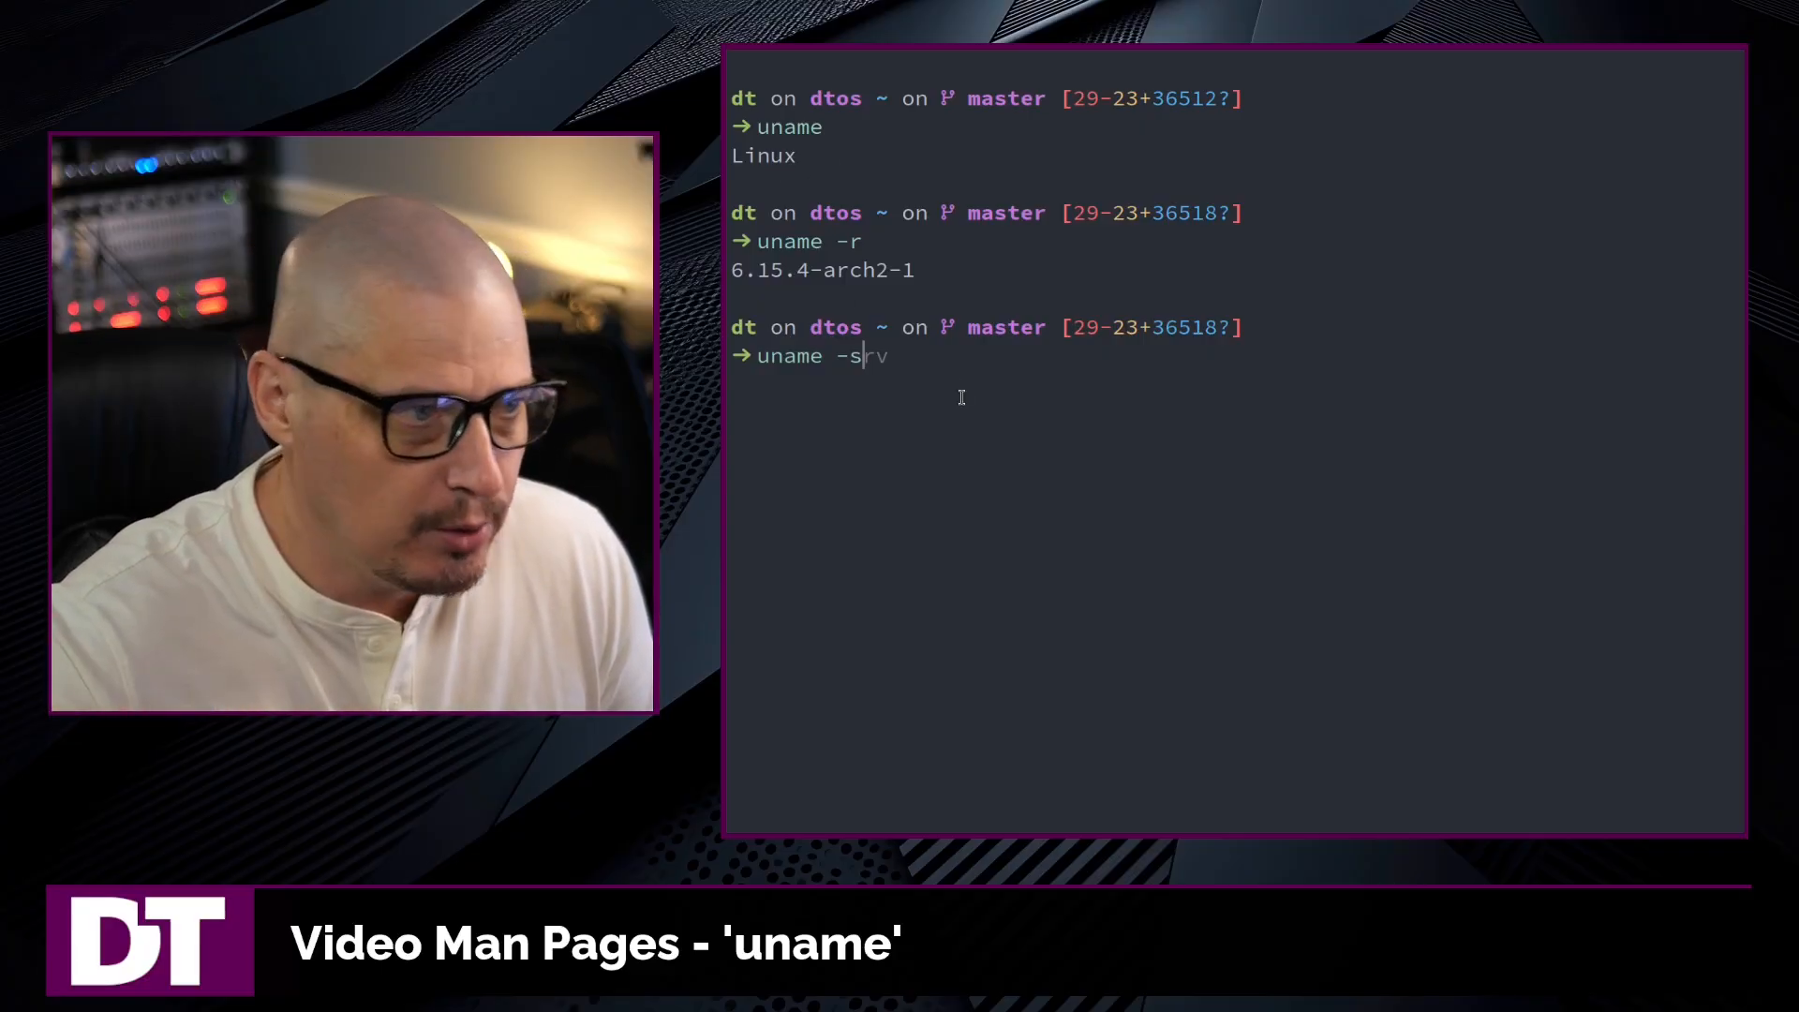
{"action": "type", "text": "r"}
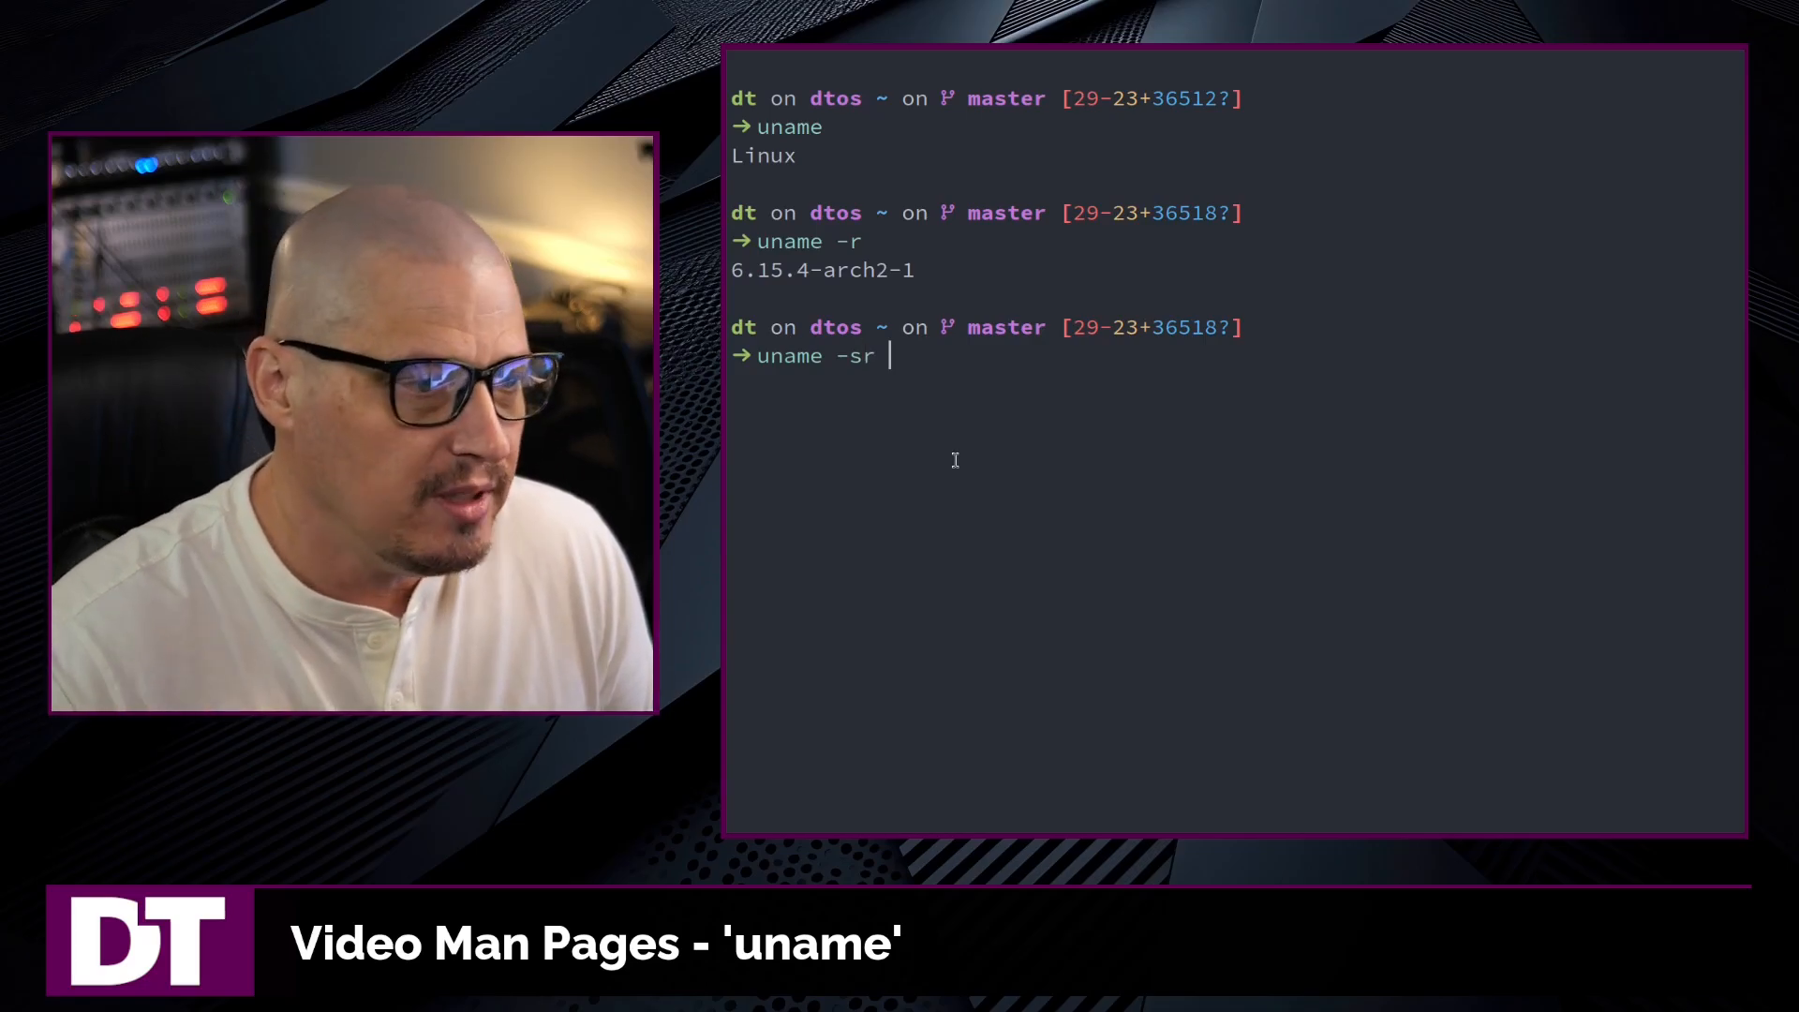
{"action": "key", "text": "Return"}
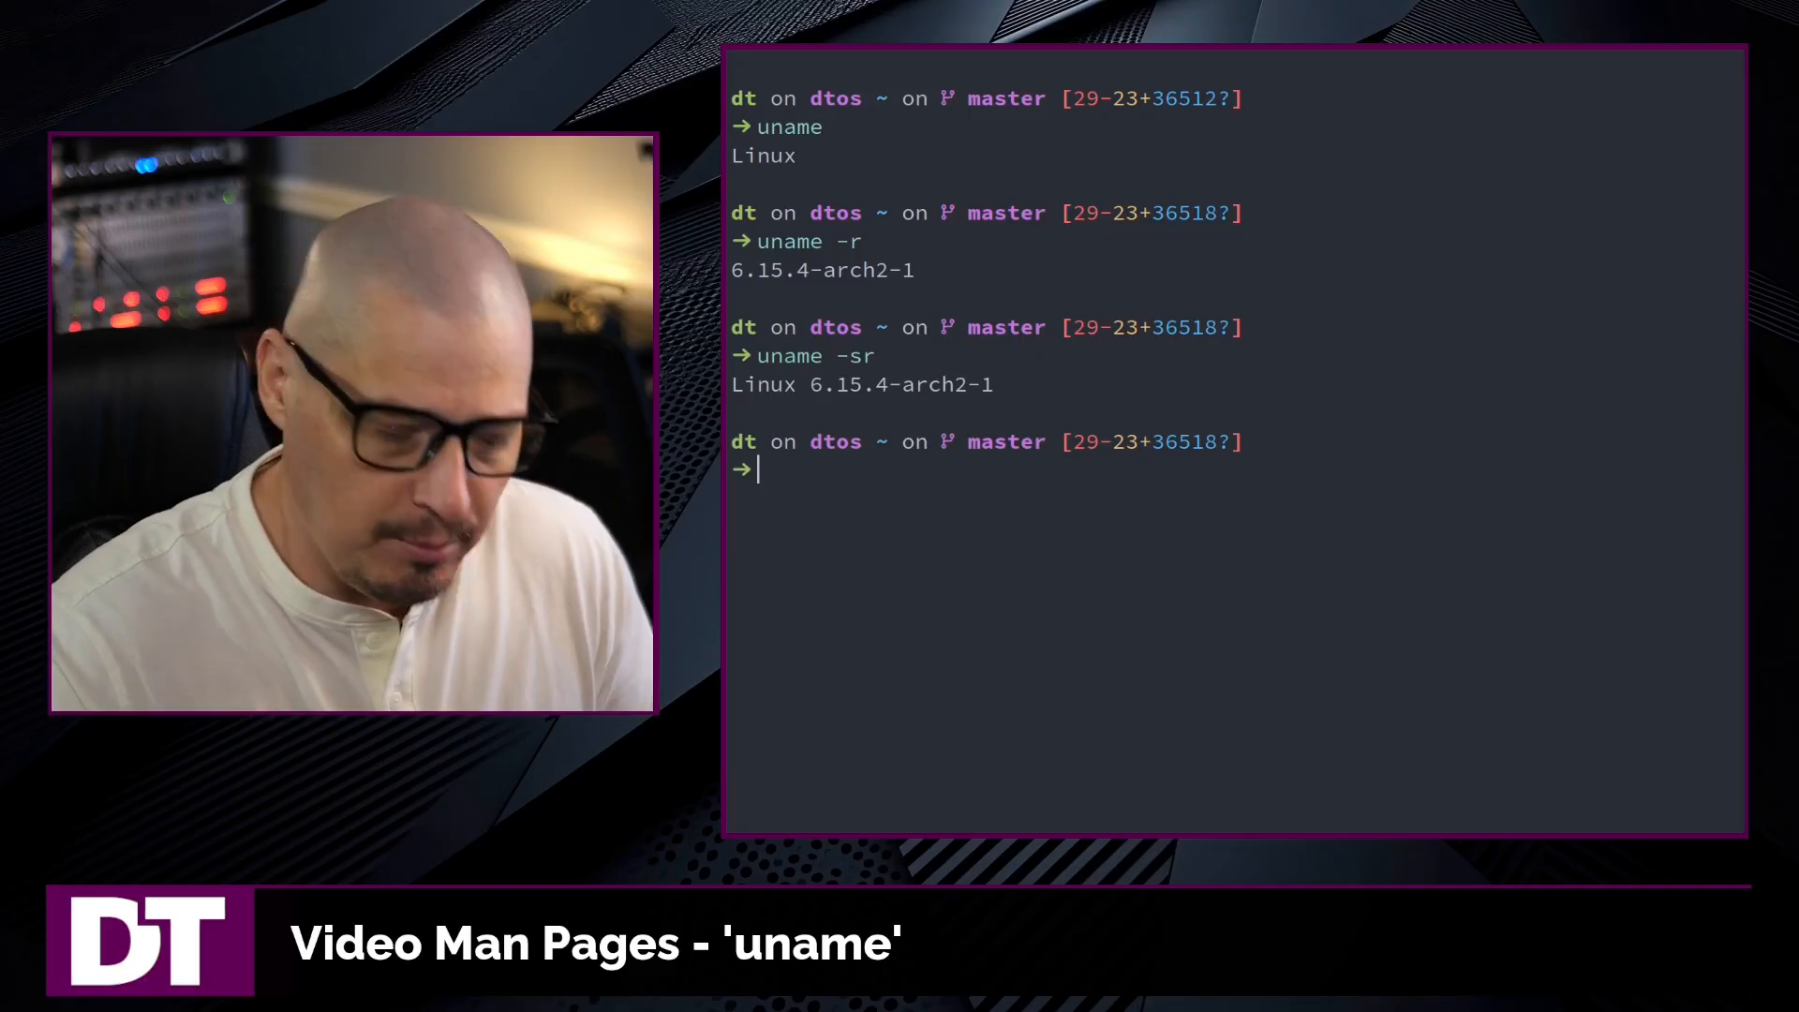
Run uname -a and highlight the kernel release in the full output
{"action": "type", "text": "uname -a"}
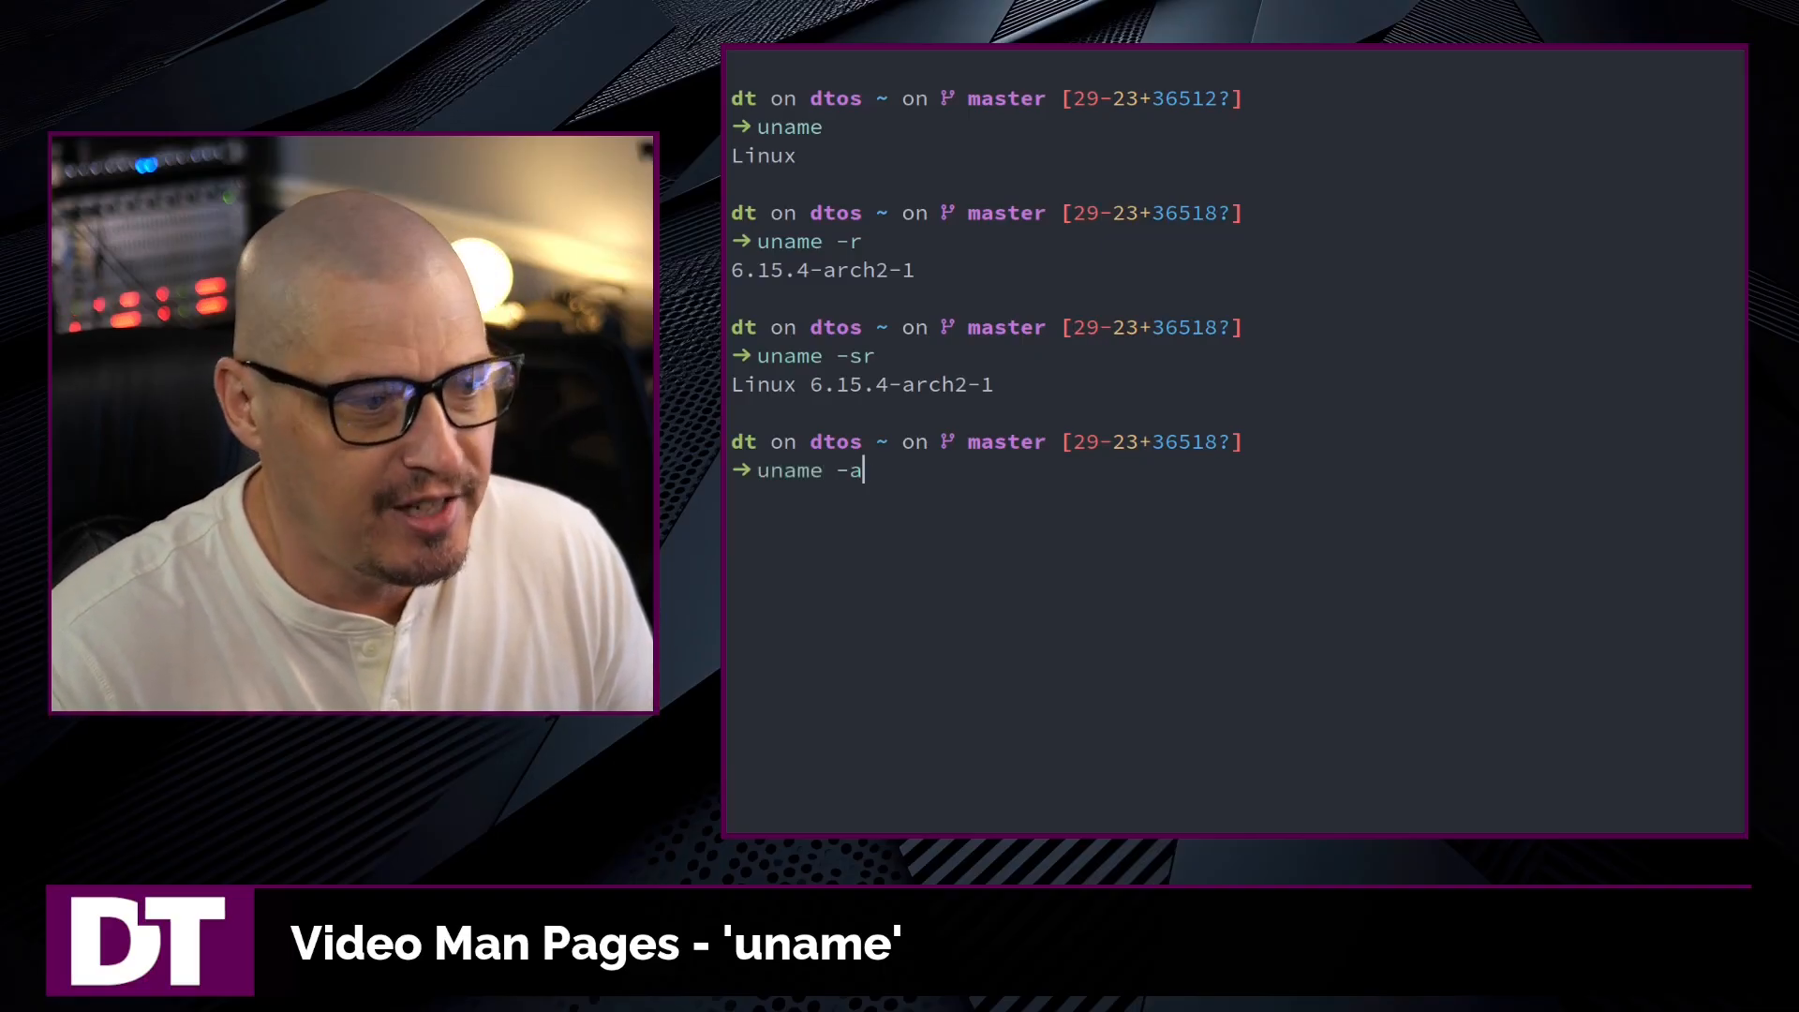
{"action": "key", "text": "Return"}
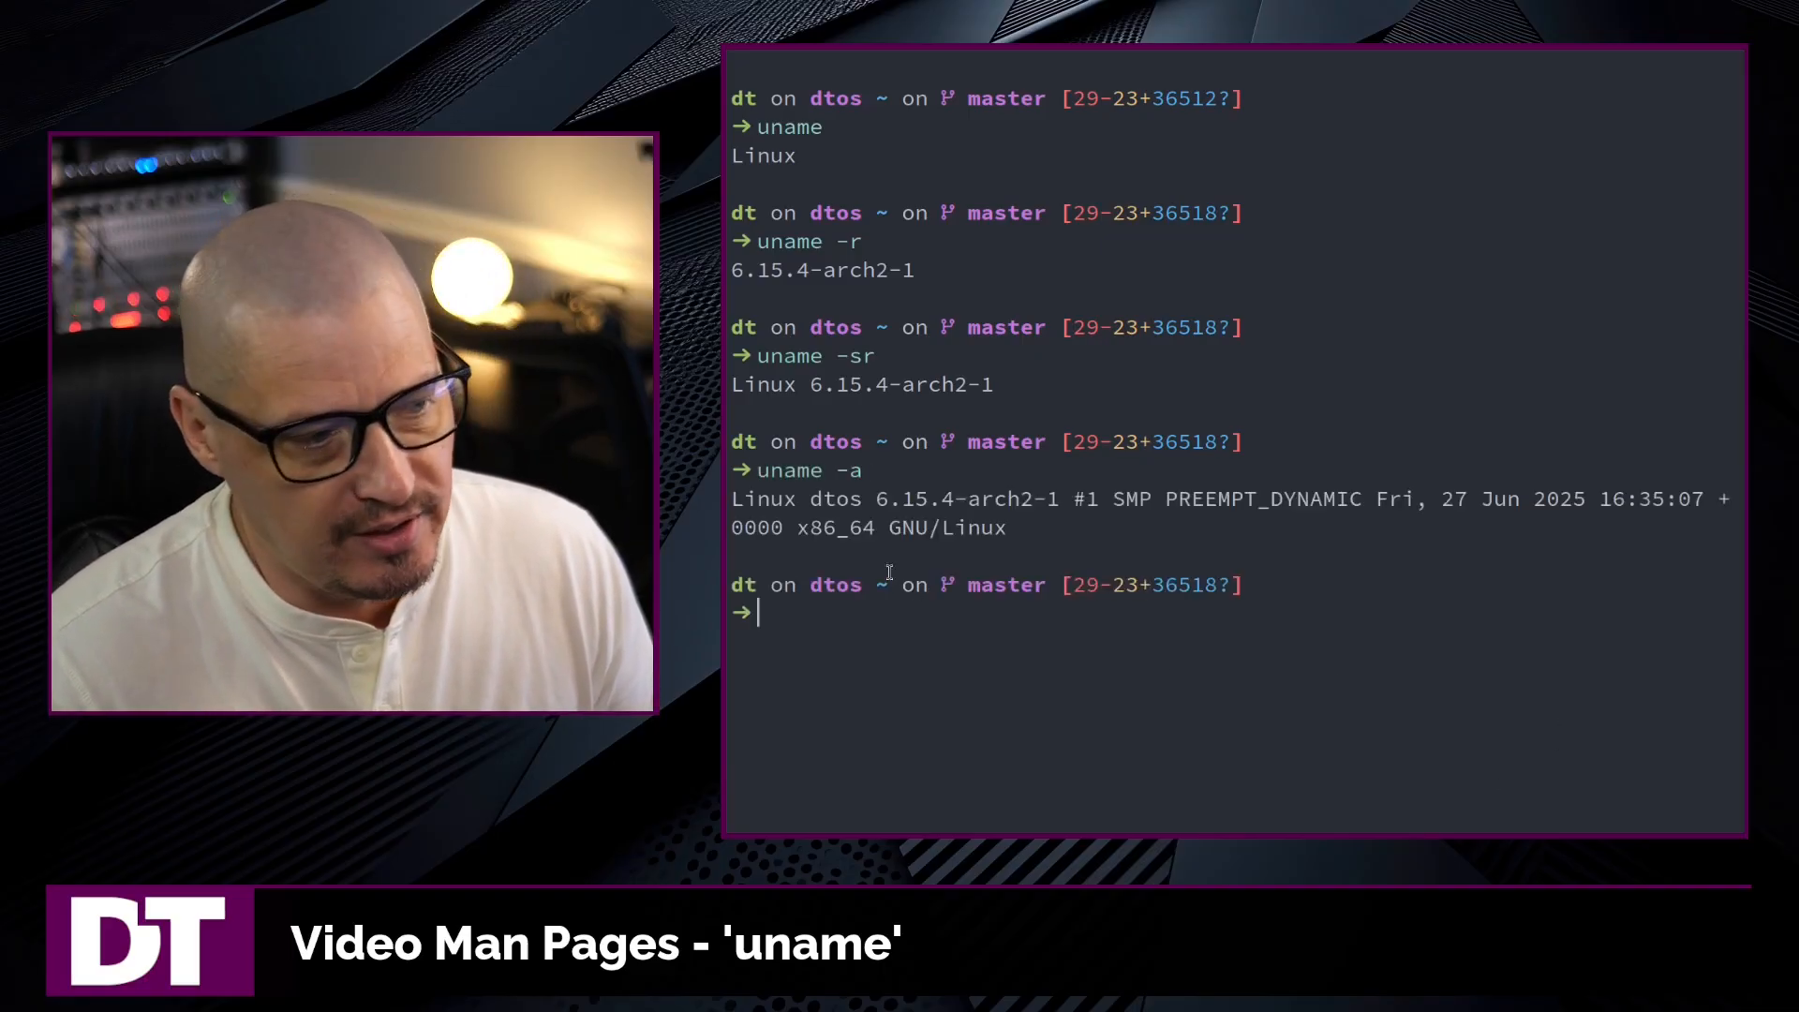
{"action": "double_click", "coordinate": [834, 499]}
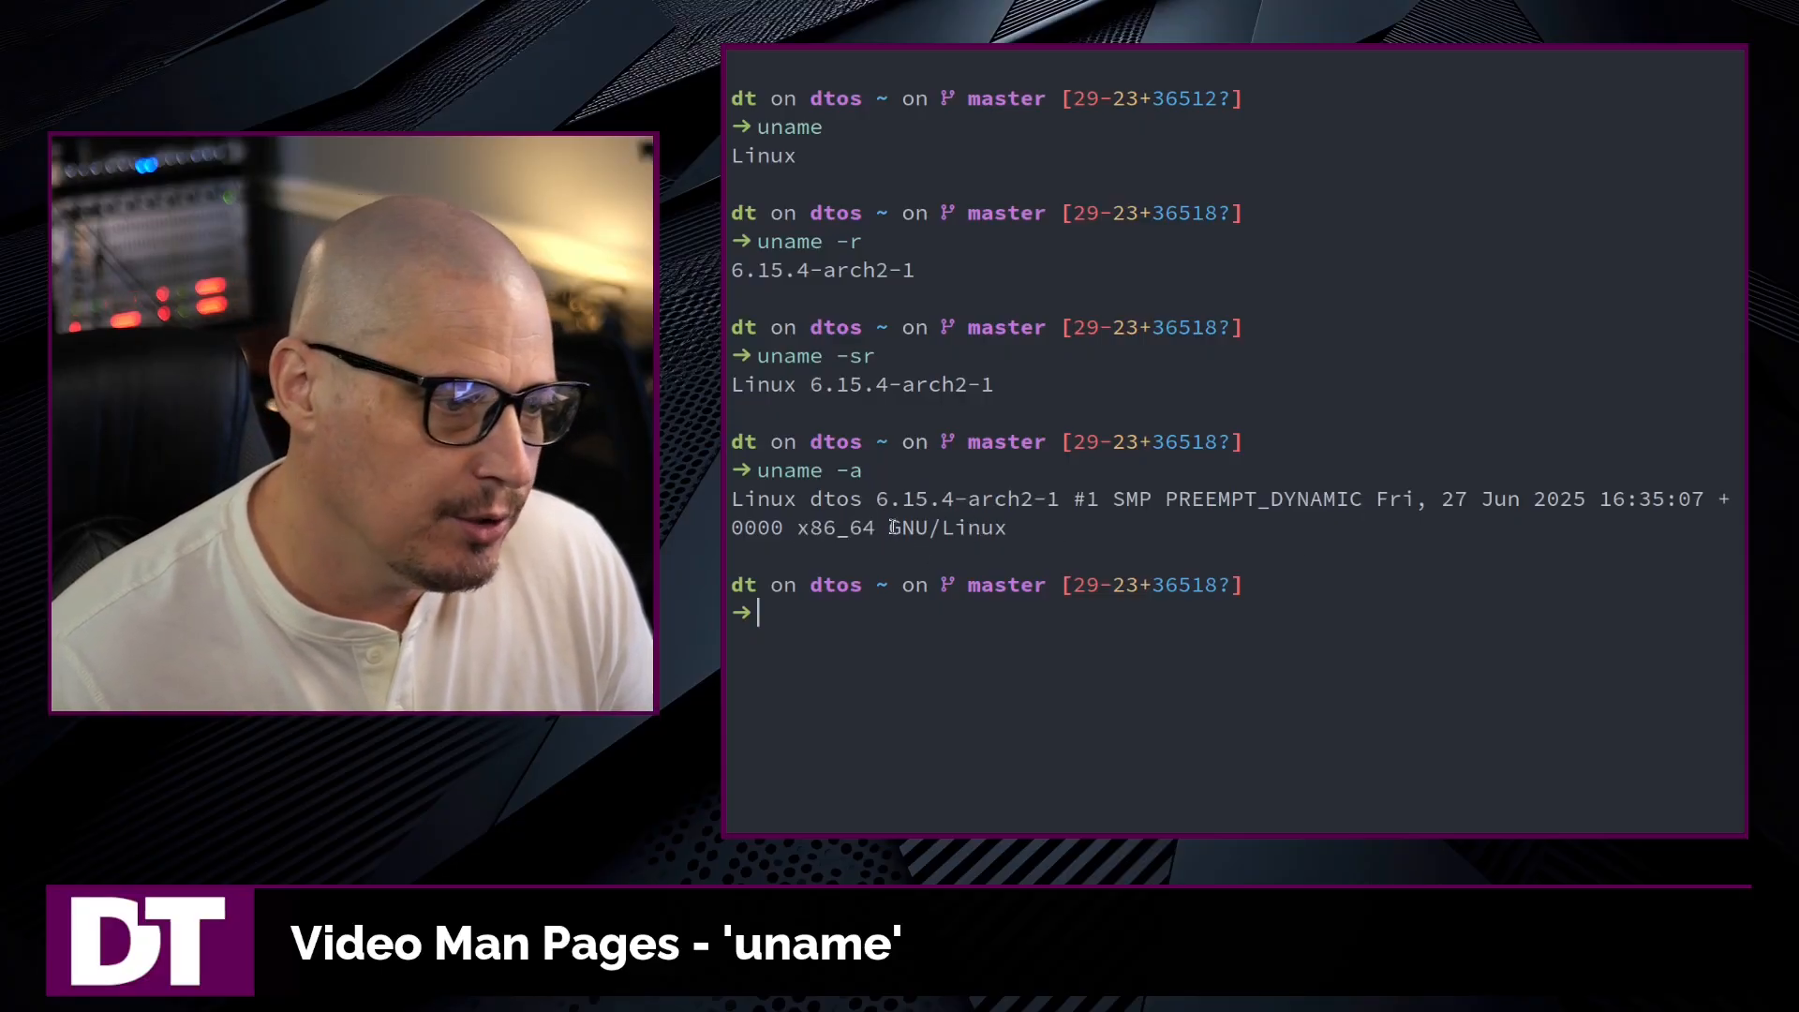
{"action": "double_click", "coordinate": [947, 528]}
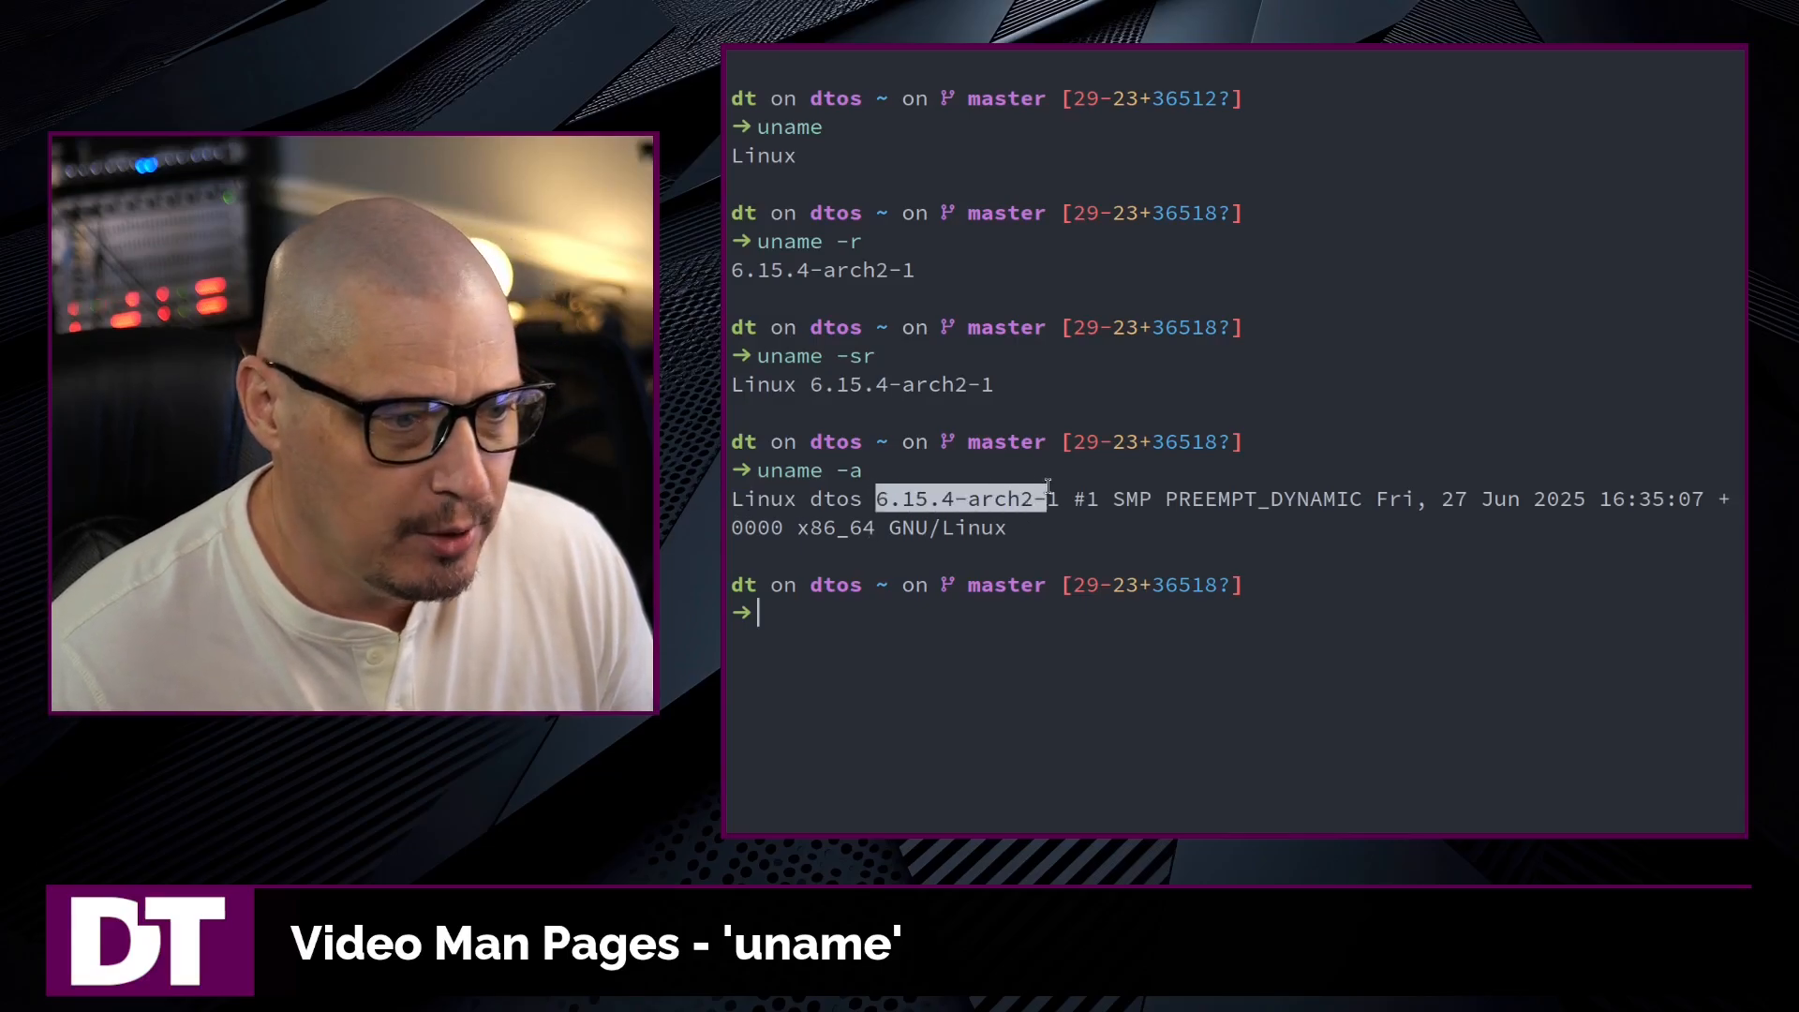
Run uname -m, -n and -o to print x86_64, dtos and GNU/Linux
{"action": "type", "text": "uname -a"}
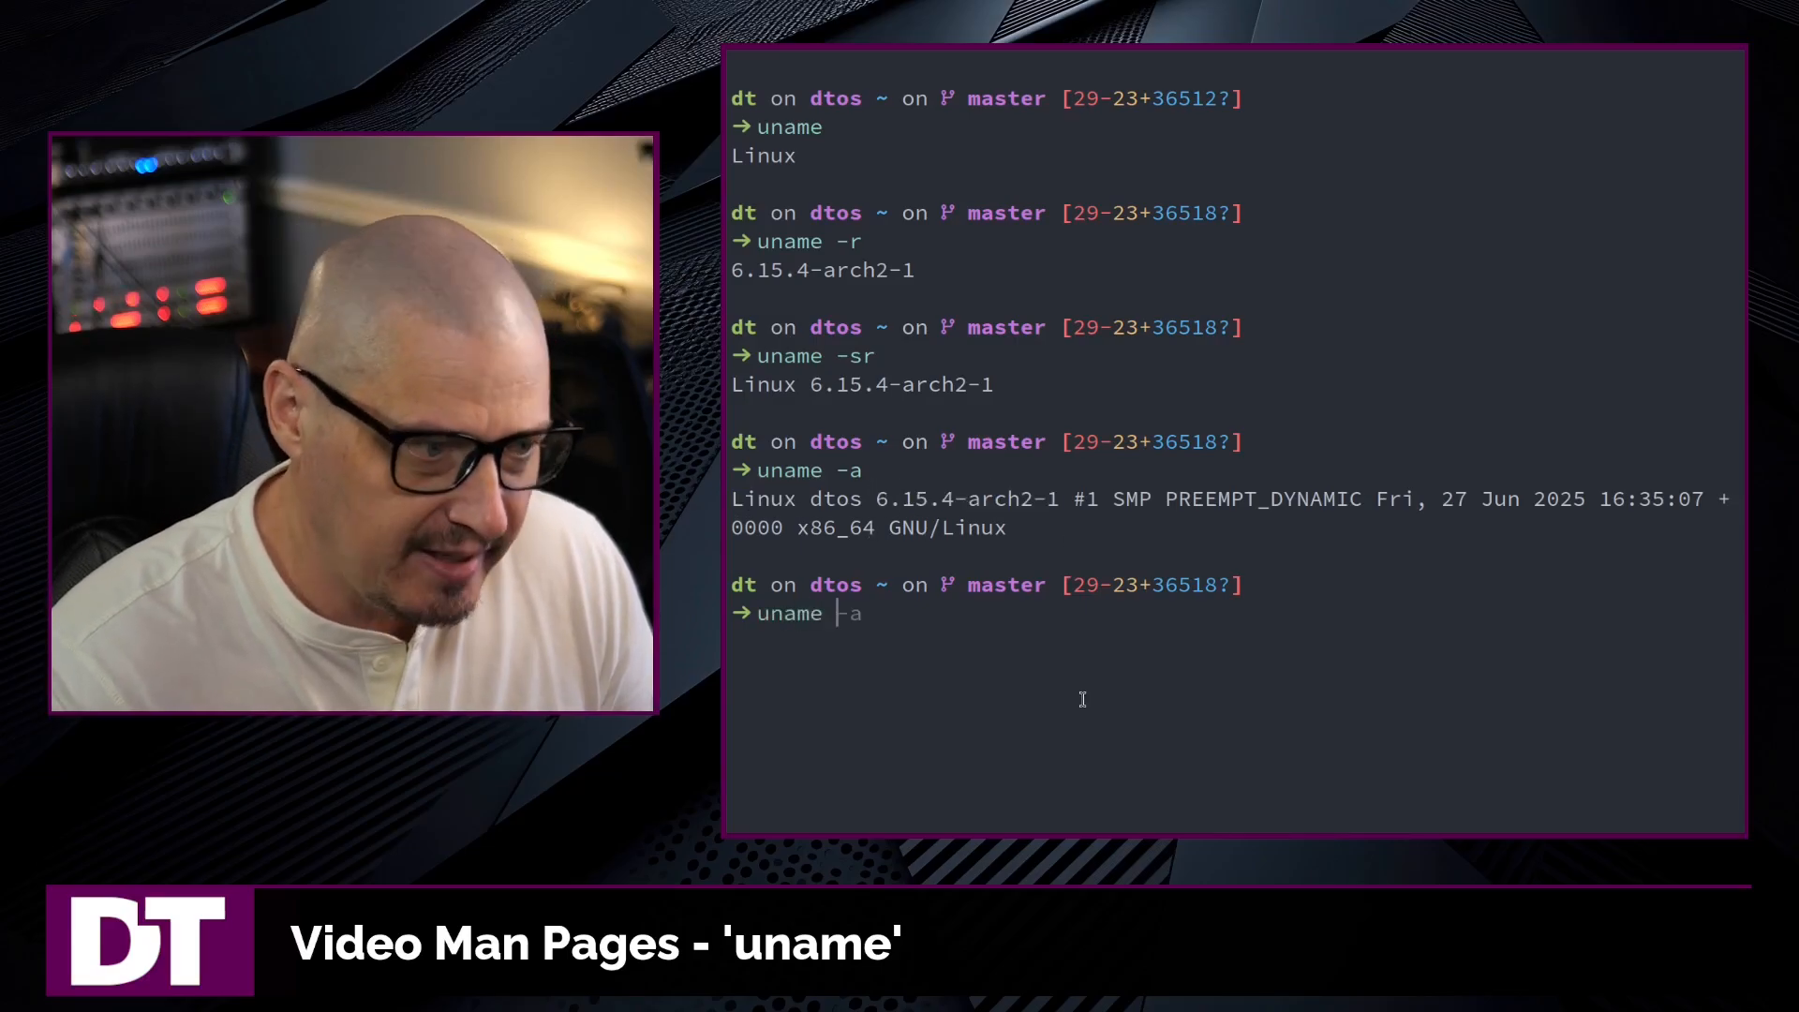
{"action": "type", "text": "-m"}
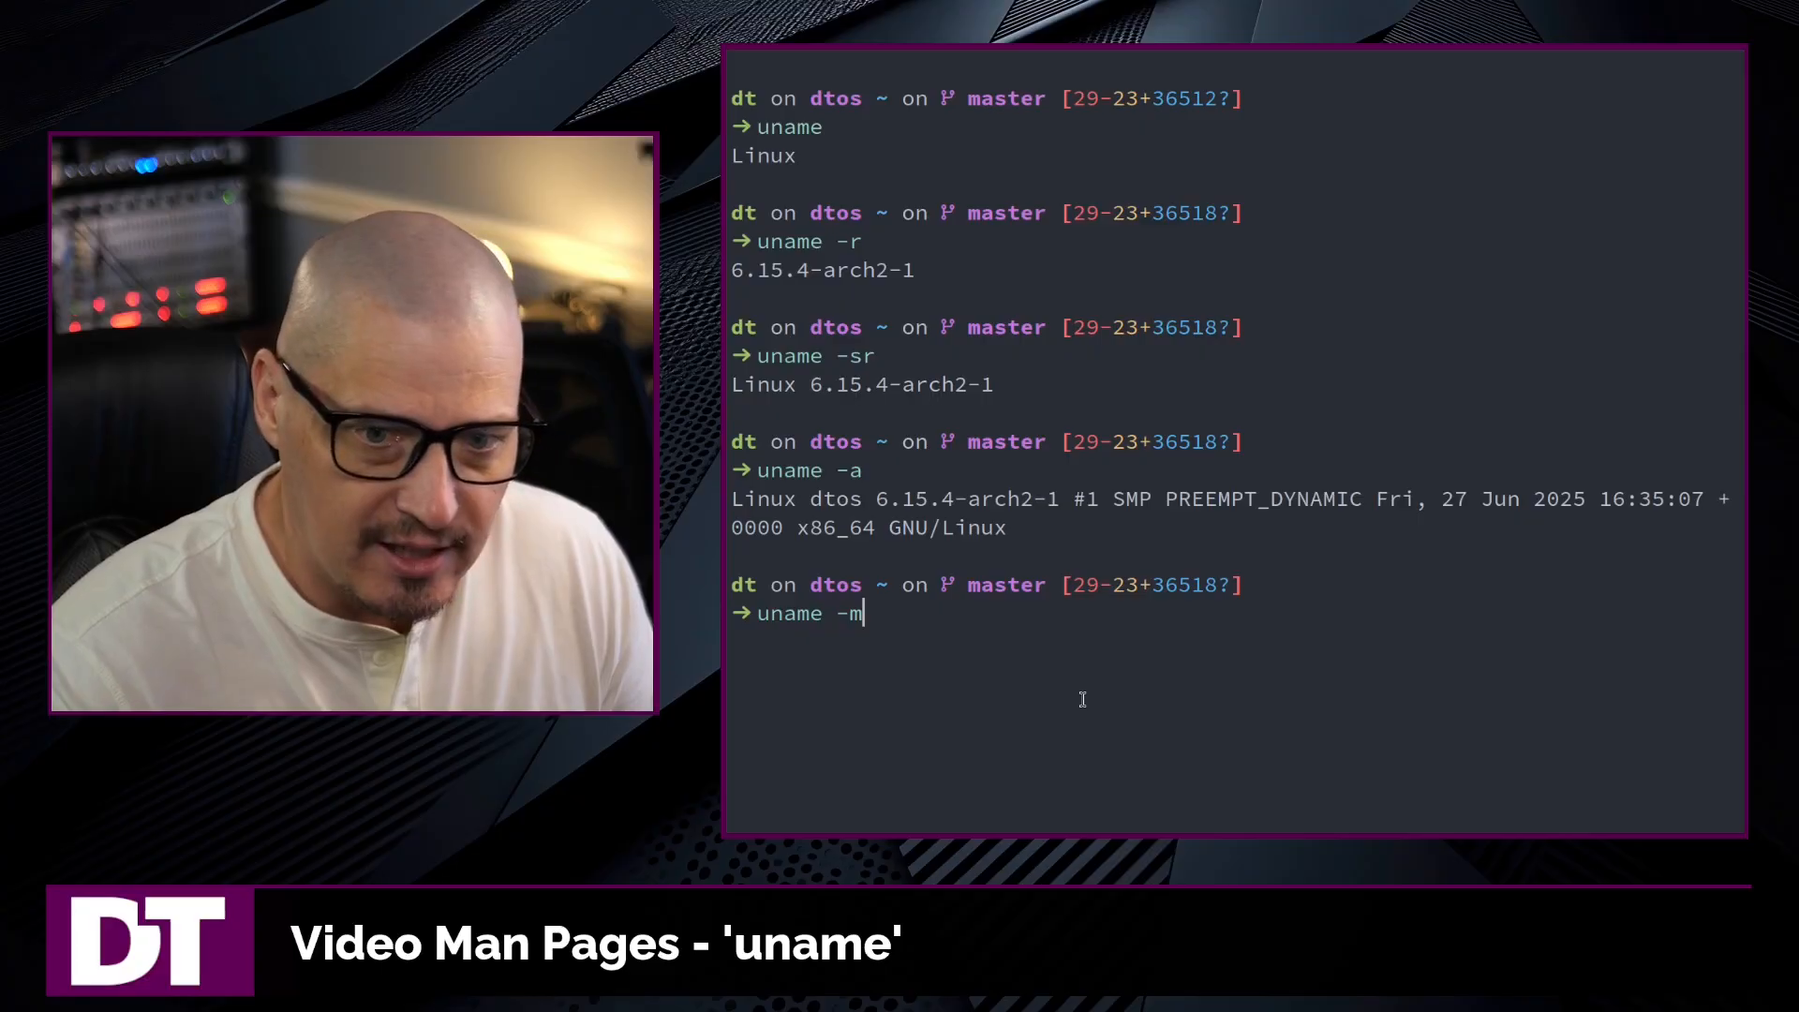
{"action": "key", "text": "Return"}
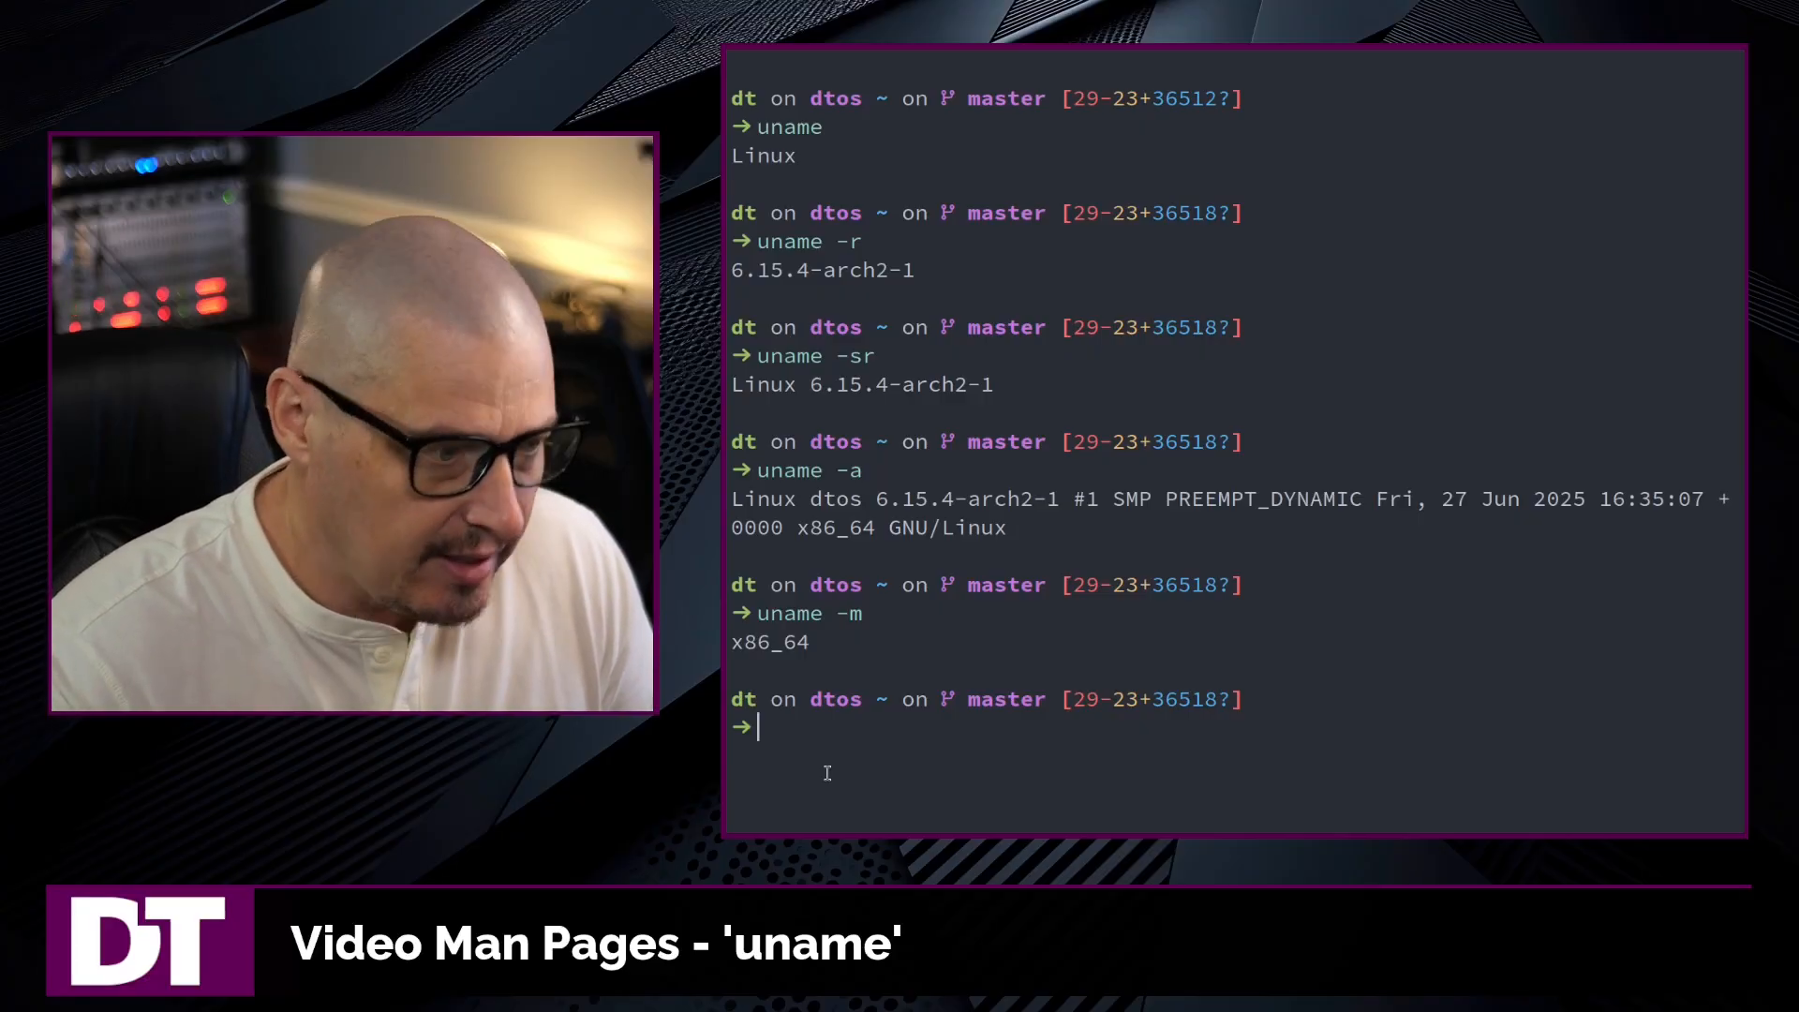
{"action": "type", "text": "uname -n"}
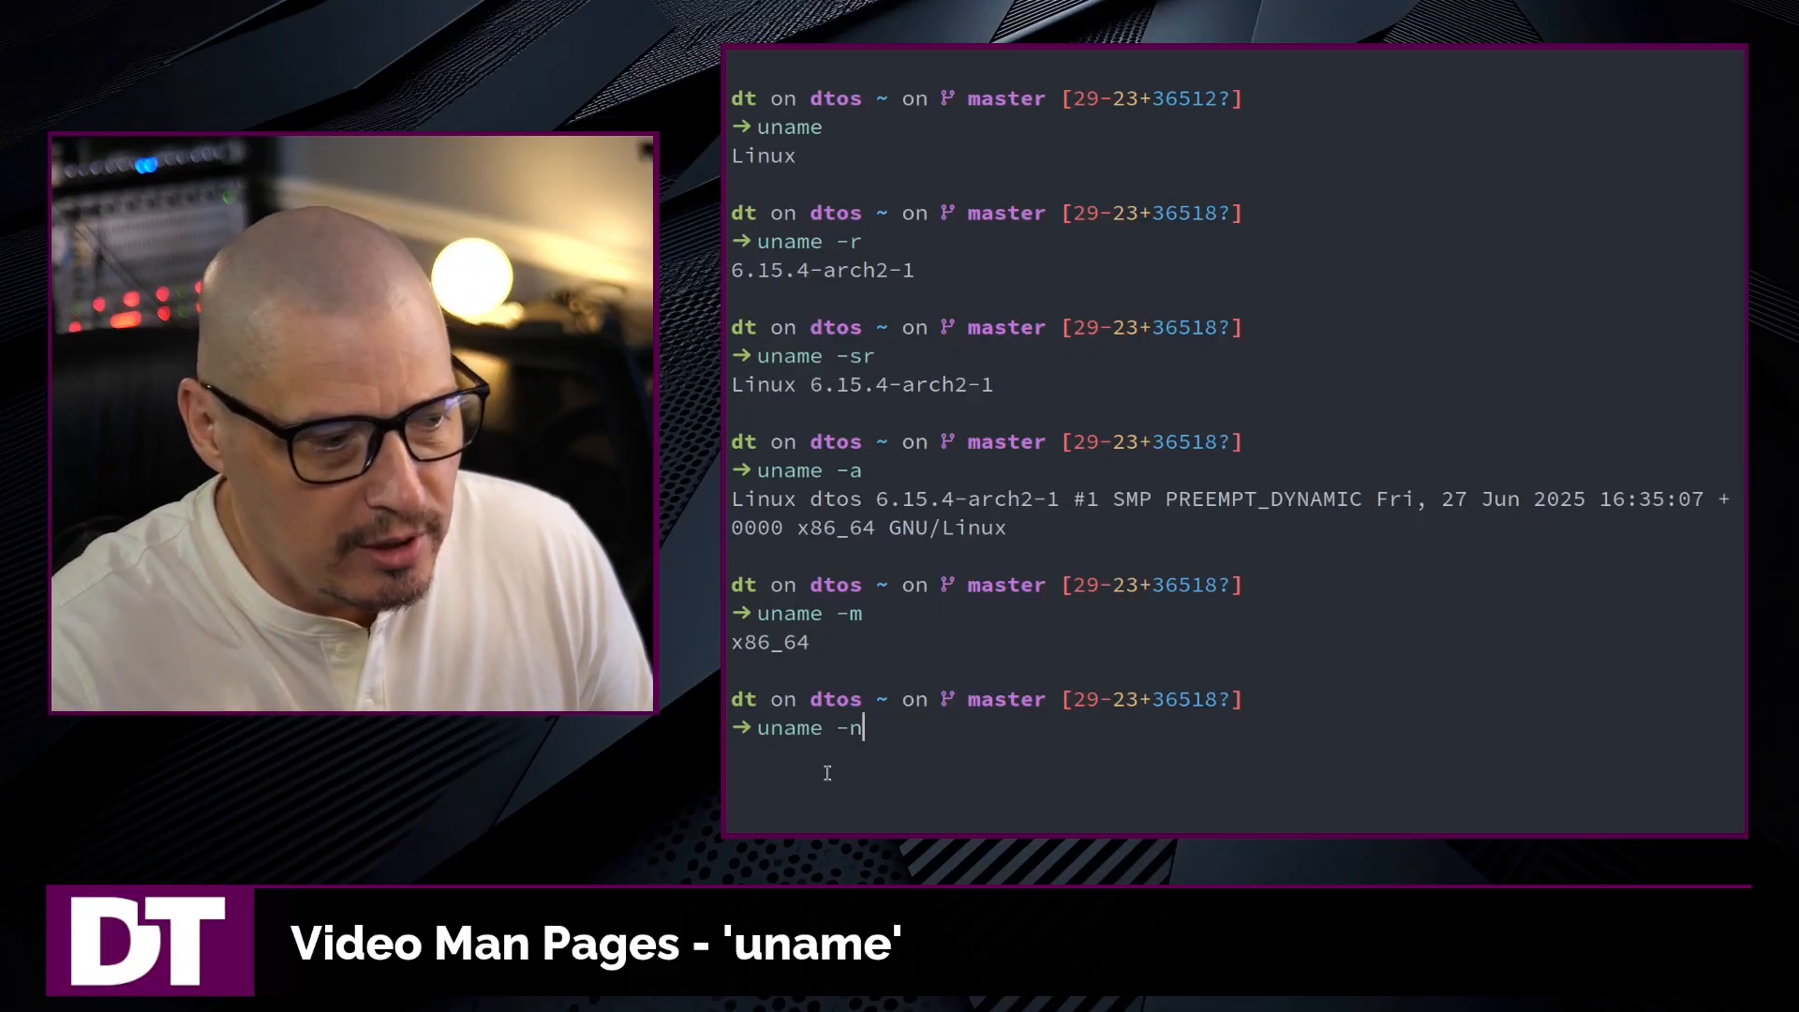
{"action": "key", "text": "Return"}
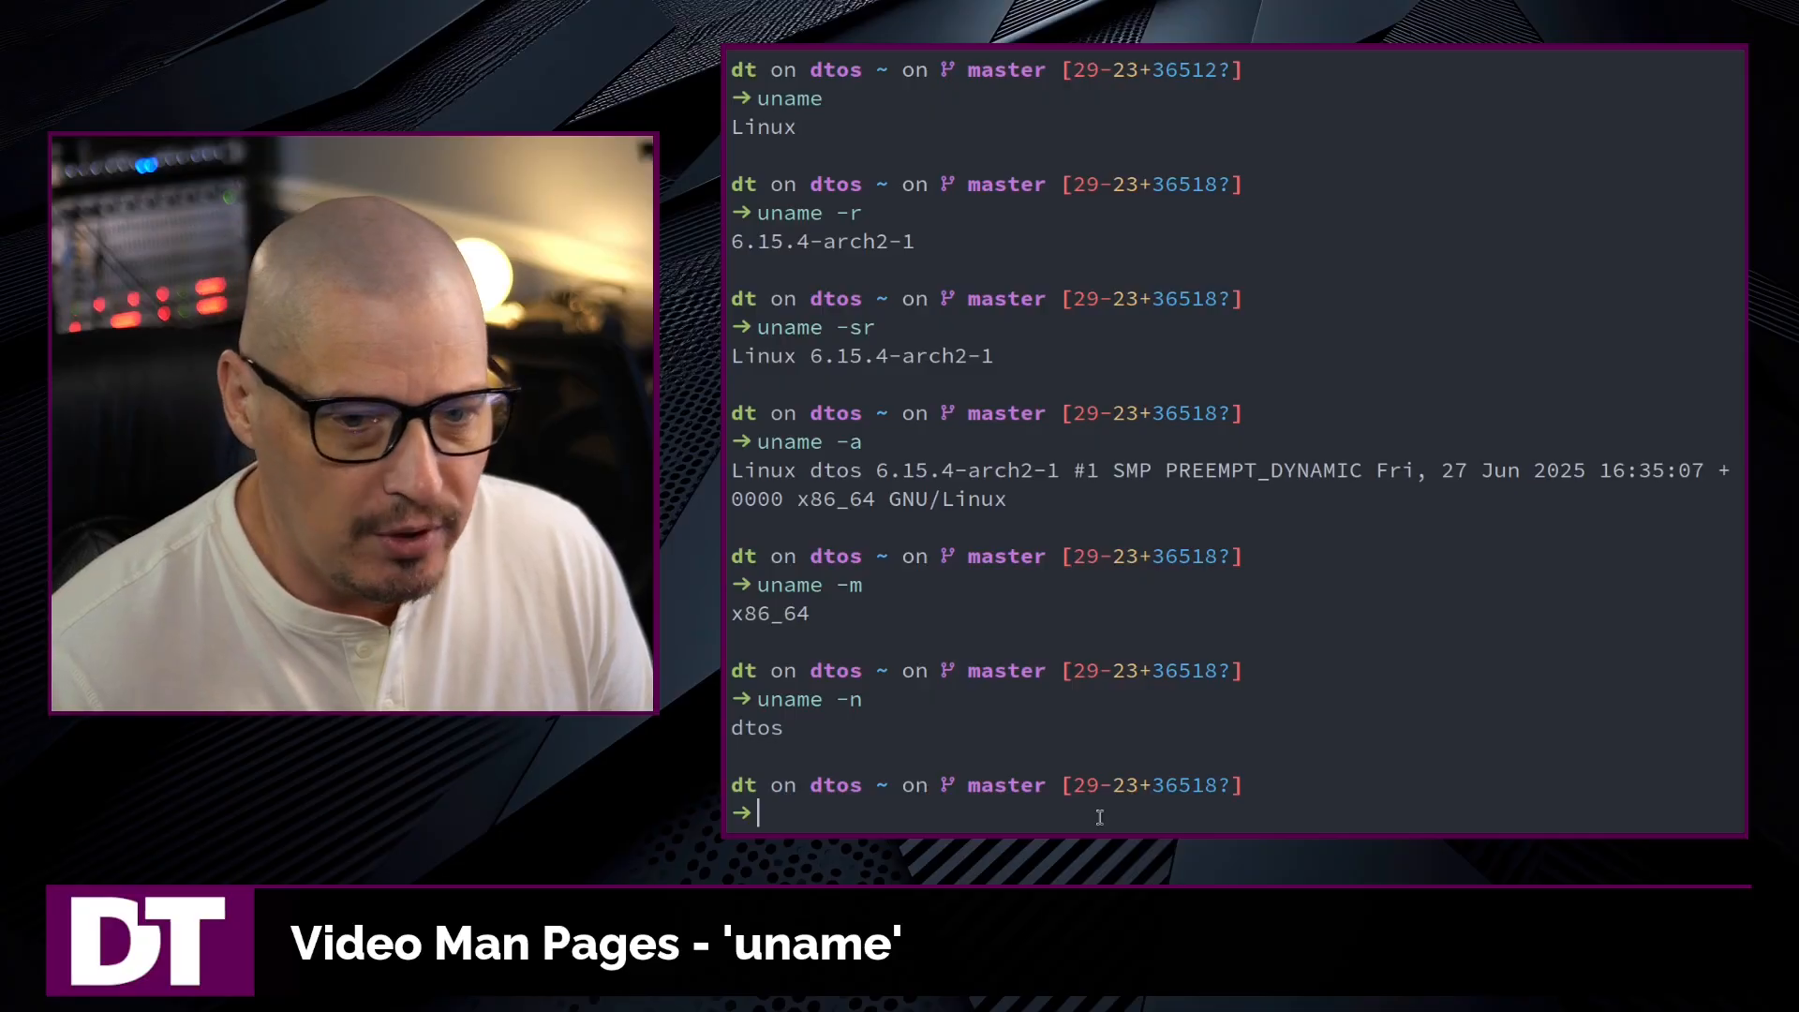
{"action": "type", "text": "uname -"}
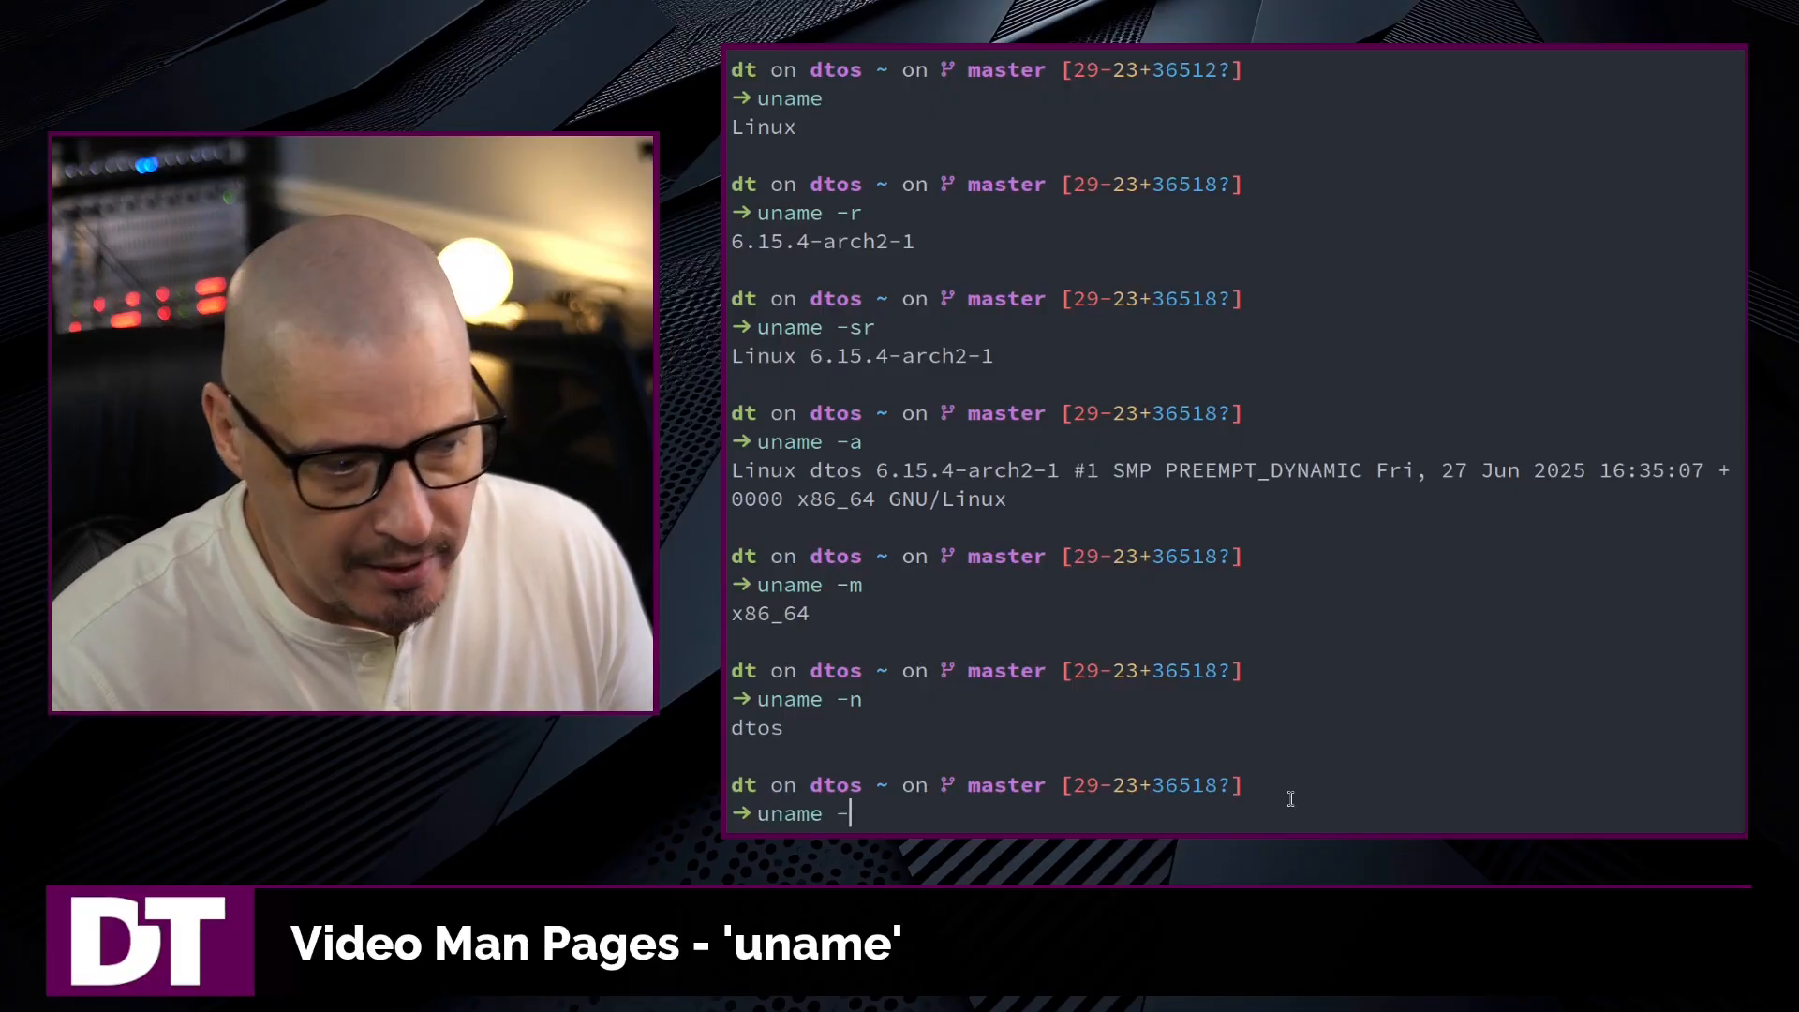
{"action": "key", "text": "Return"}
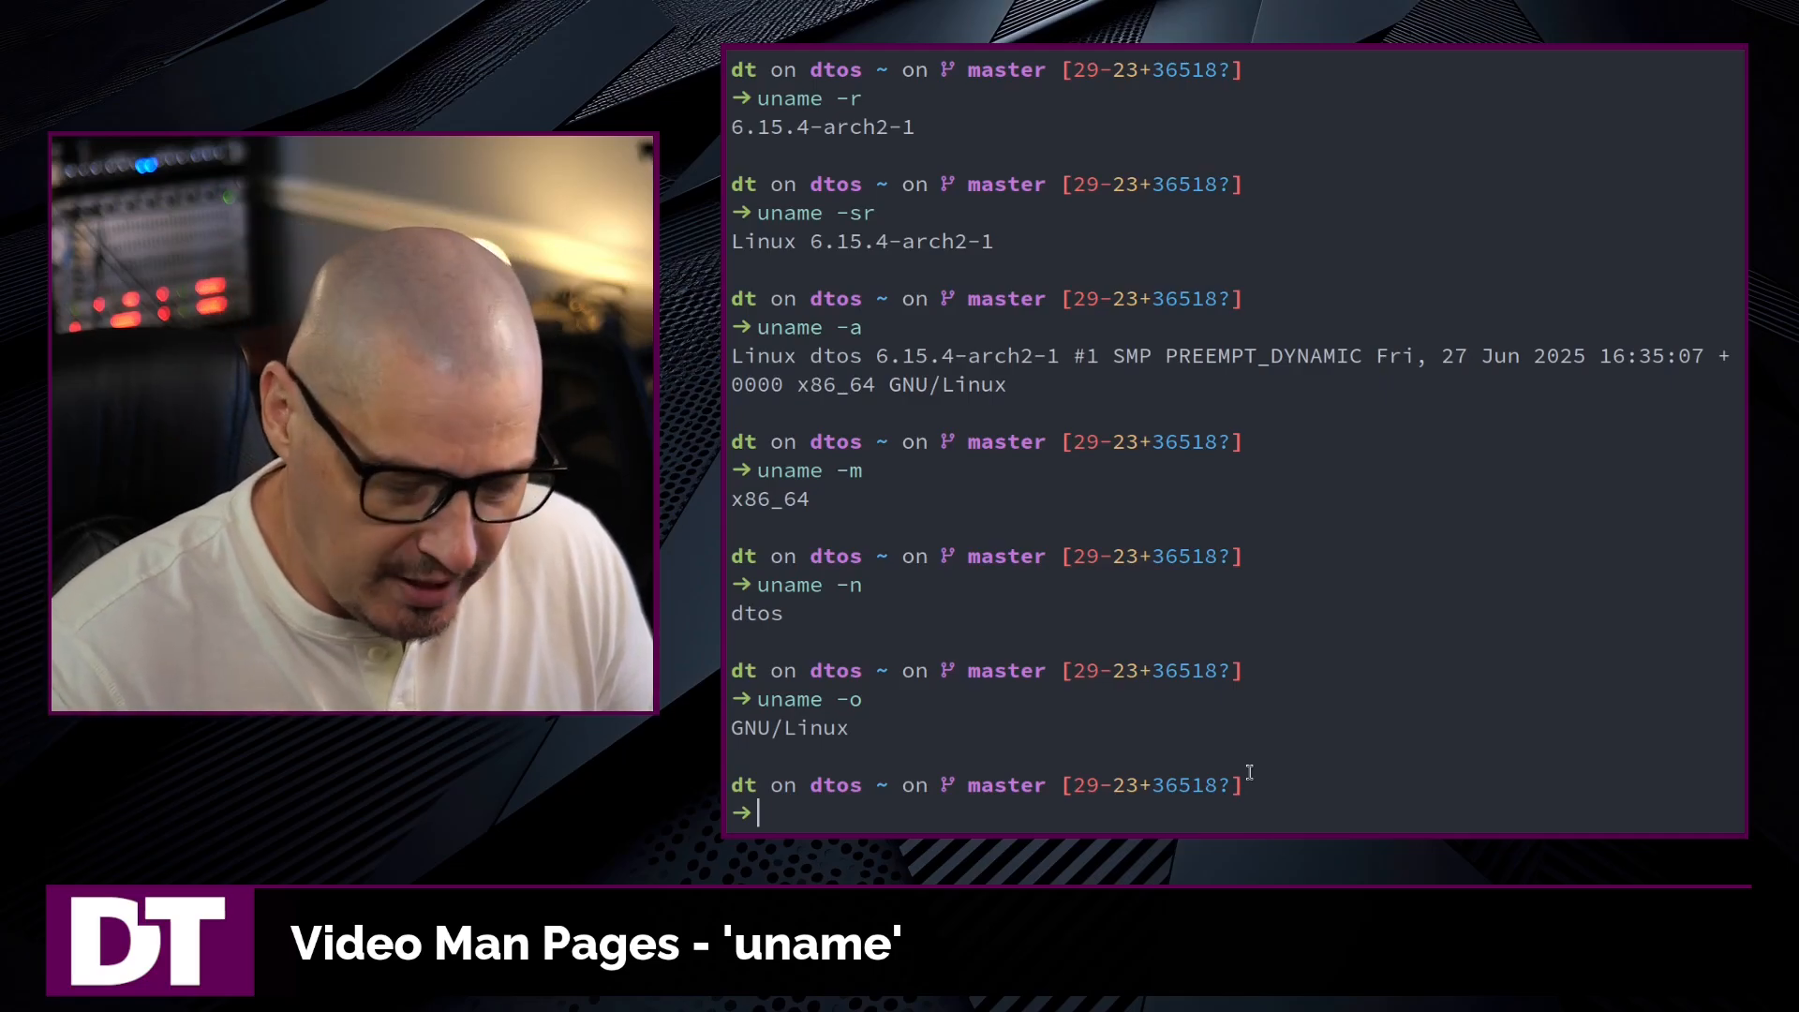
Open the uname man page with man uname
{"action": "type", "text": "man uname"}
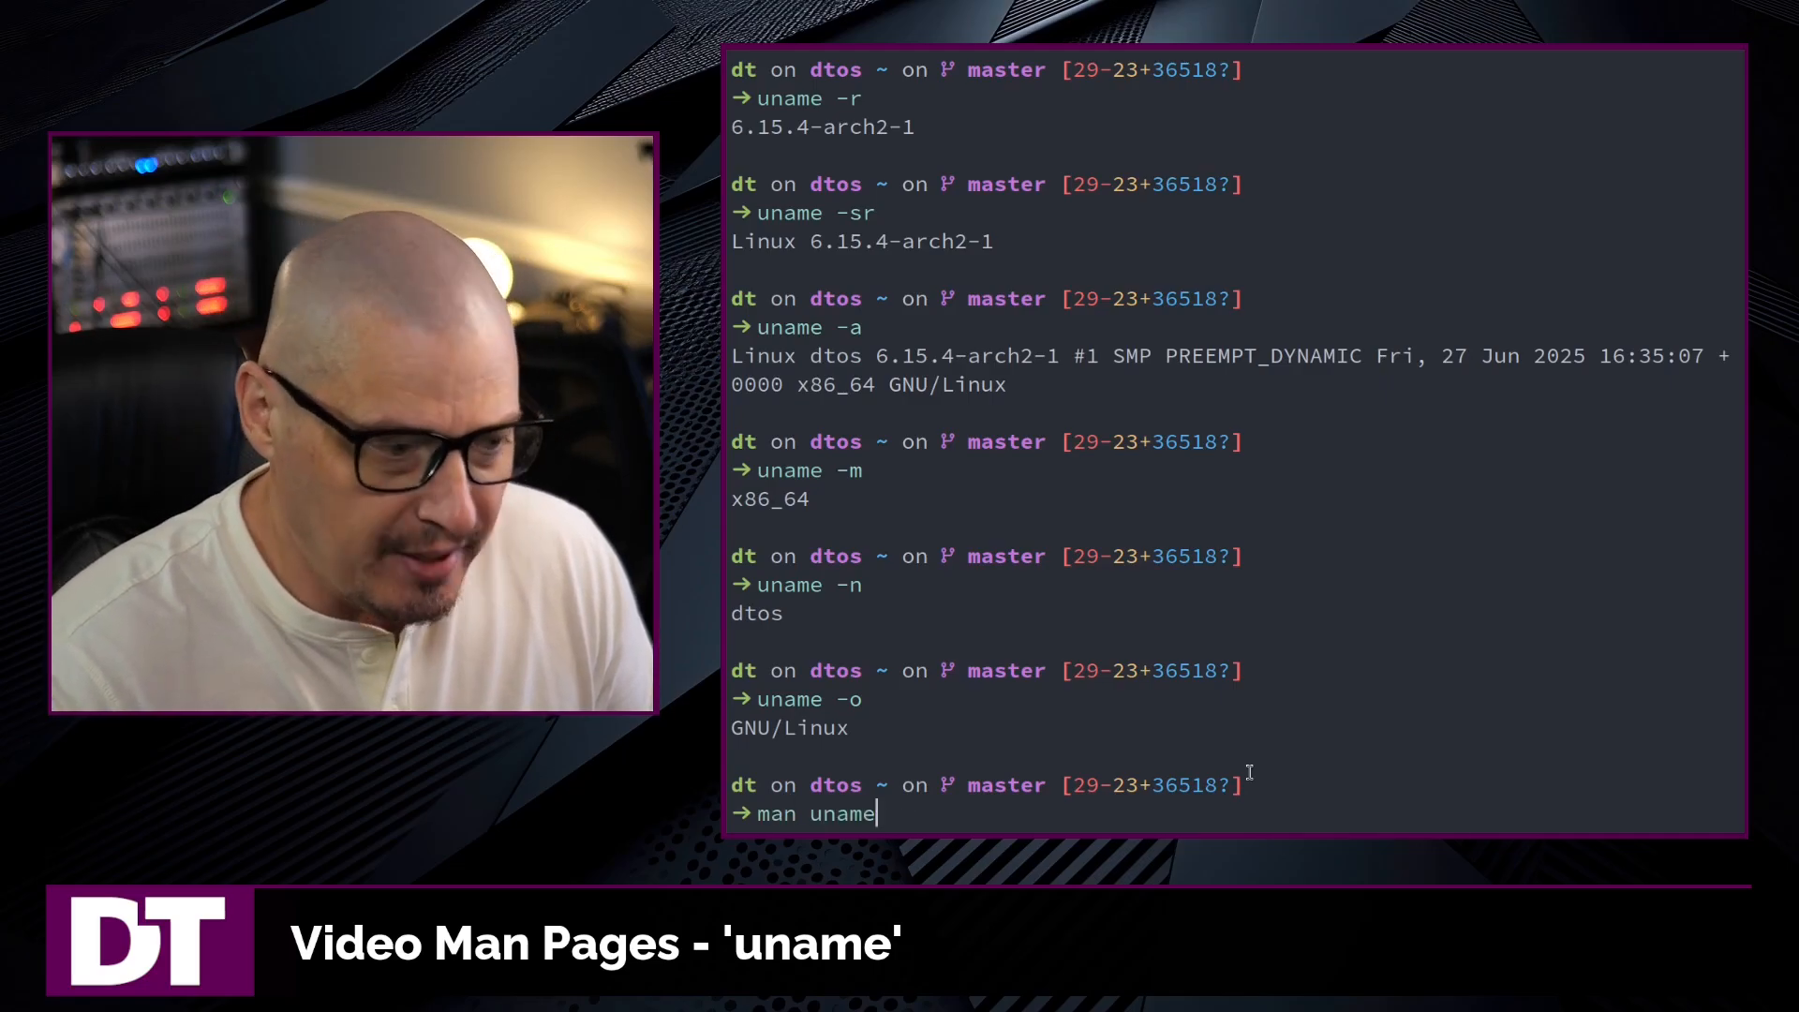
{"action": "key", "text": "Return"}
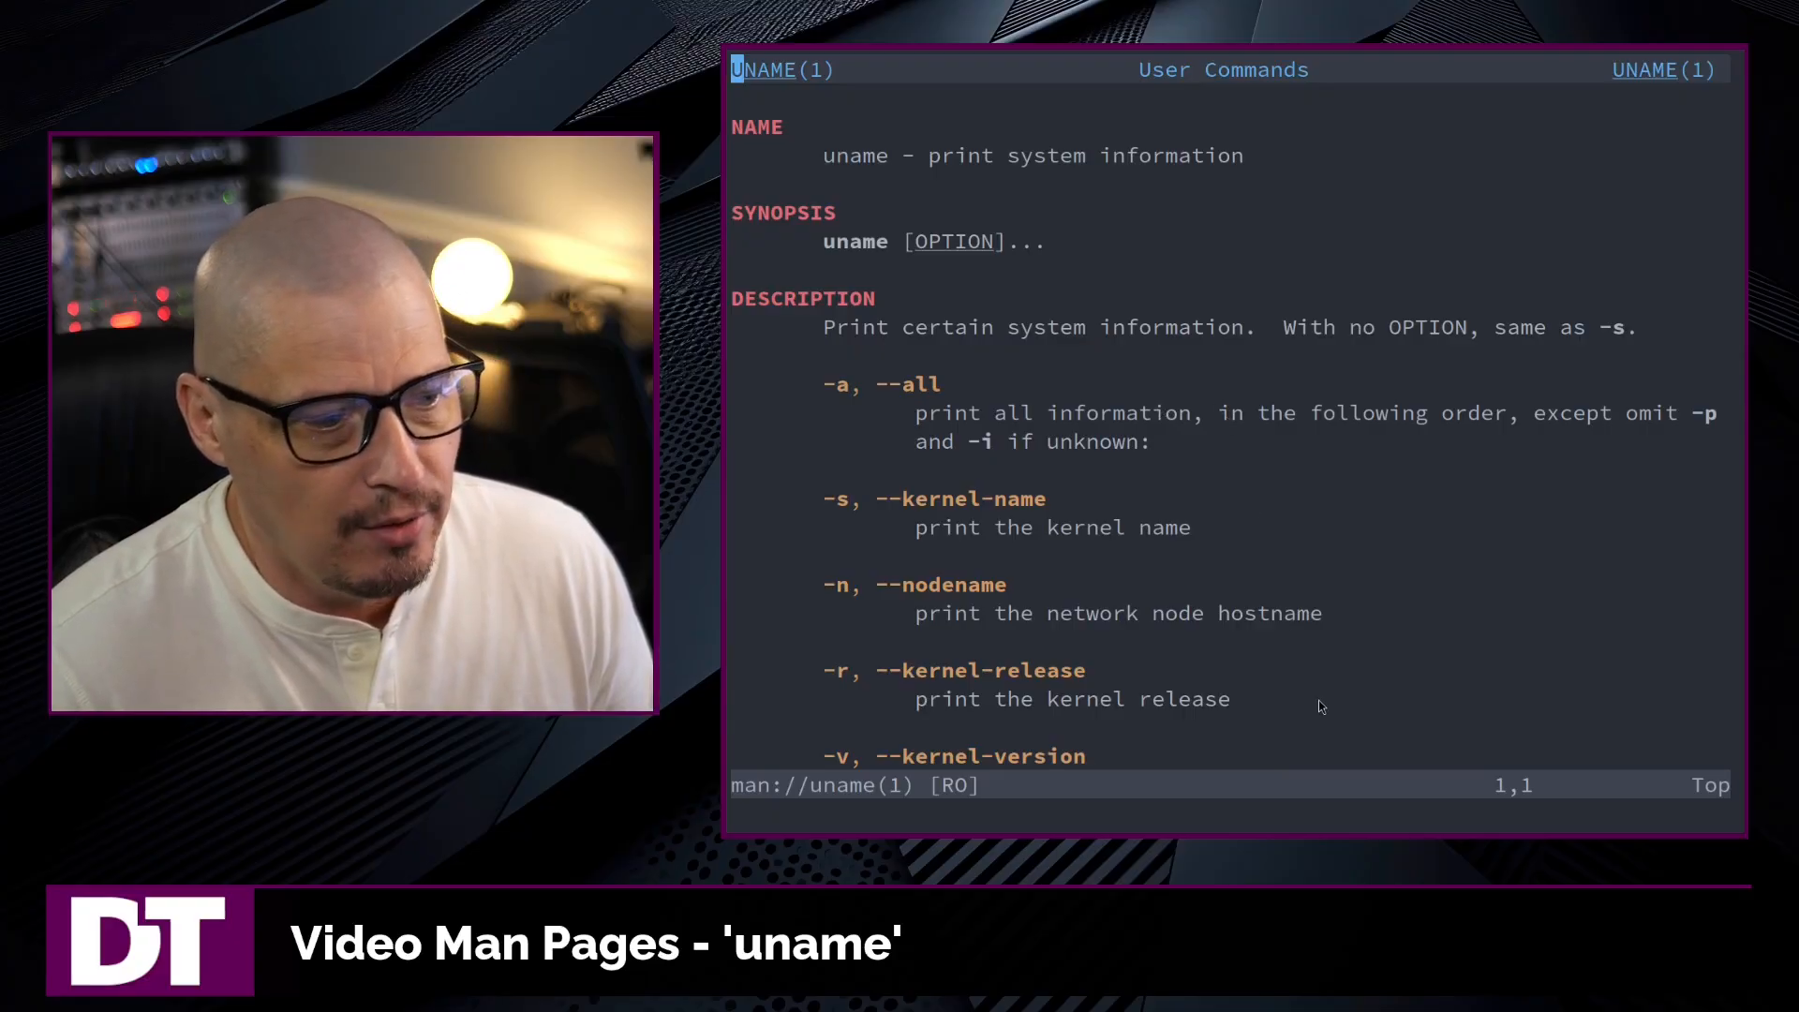